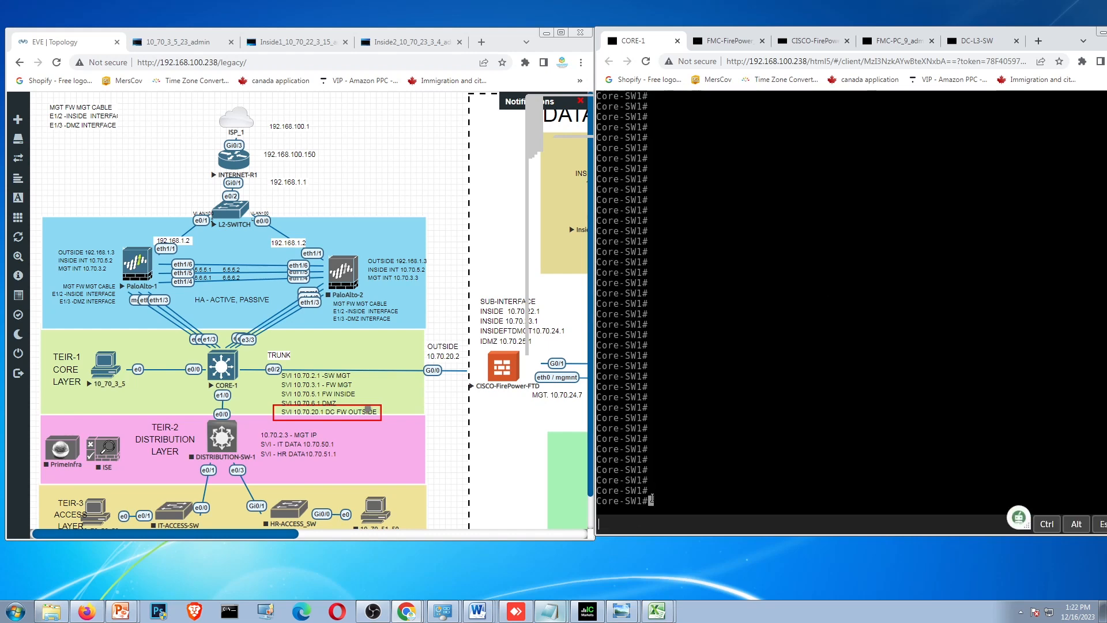
- On Core-SW1, enter config mode and add routes for 10.70.22–25.0/24 via 10.70.20.2
type("config t")
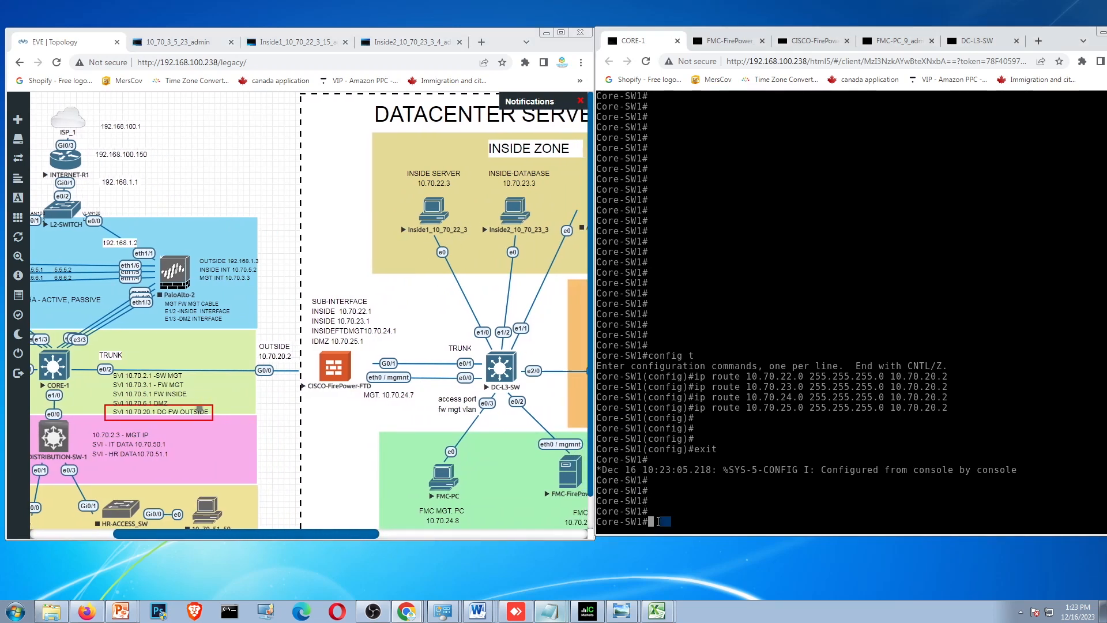
- From Core-SW1, ping 10.70.22.3, 10.70.23.3 and 10.70.25.3 and check for full success
type("ping 10.70.22.3")
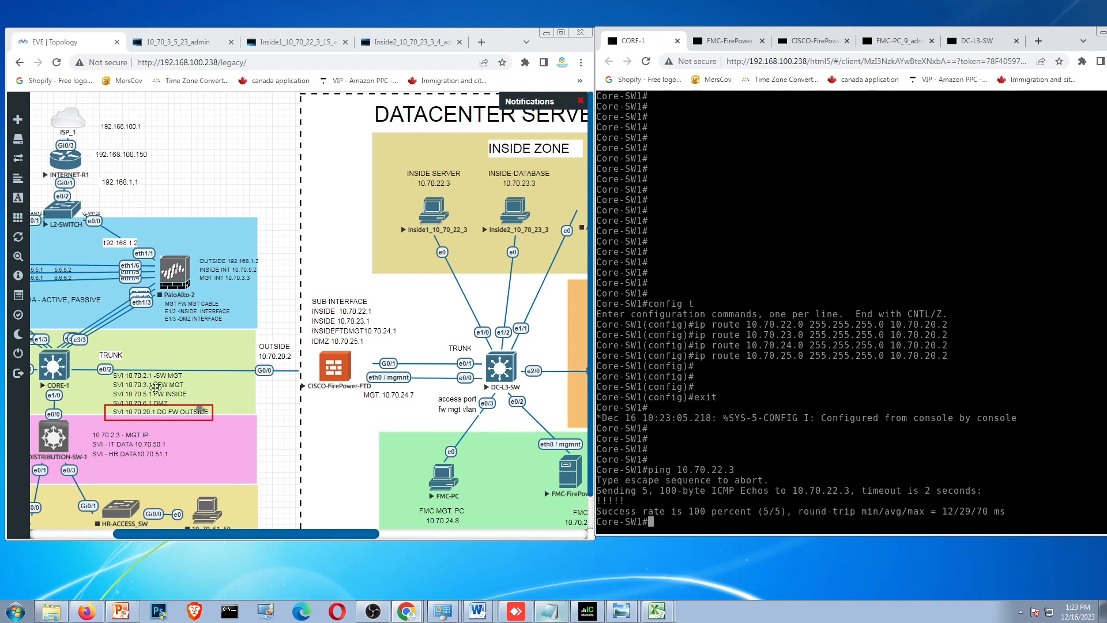
mouse_move(60, 370)
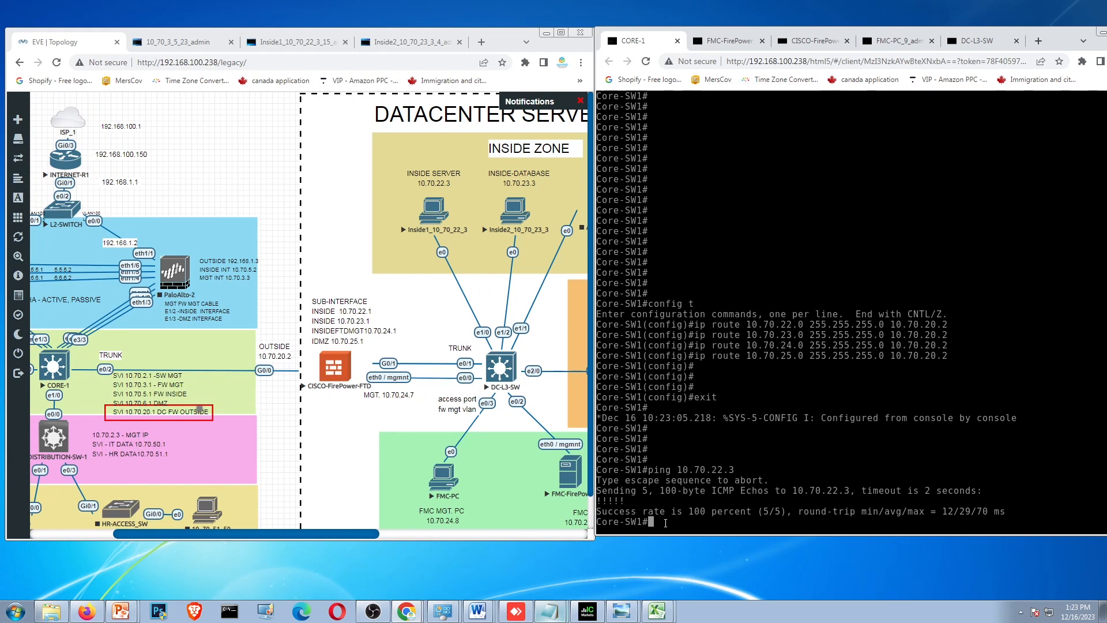
type("ping 10.70.23.3")
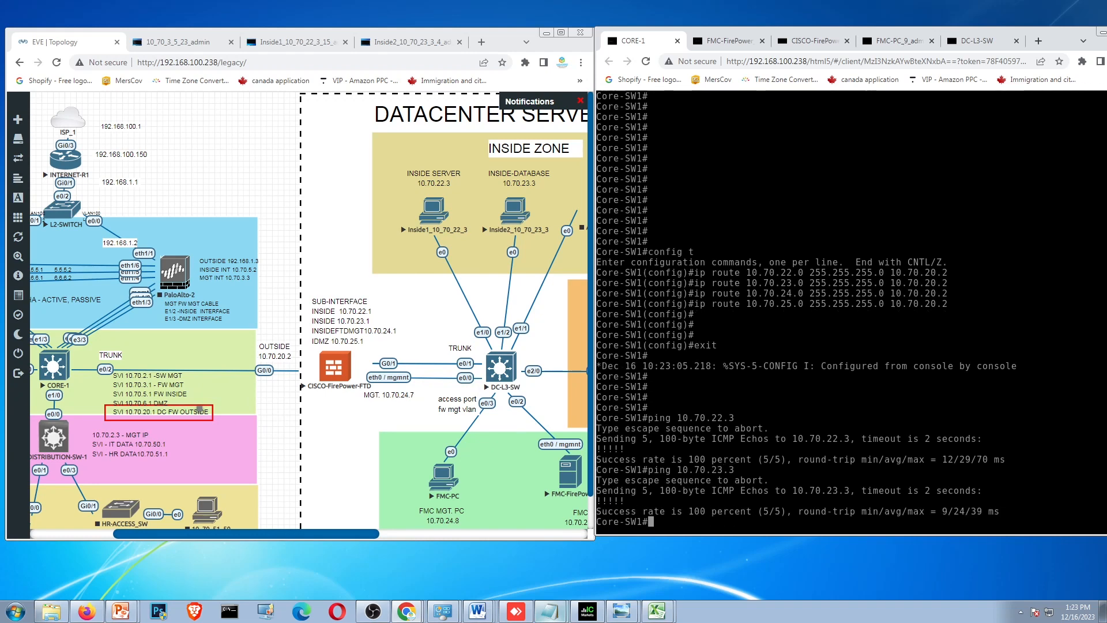
scroll("right", 3)
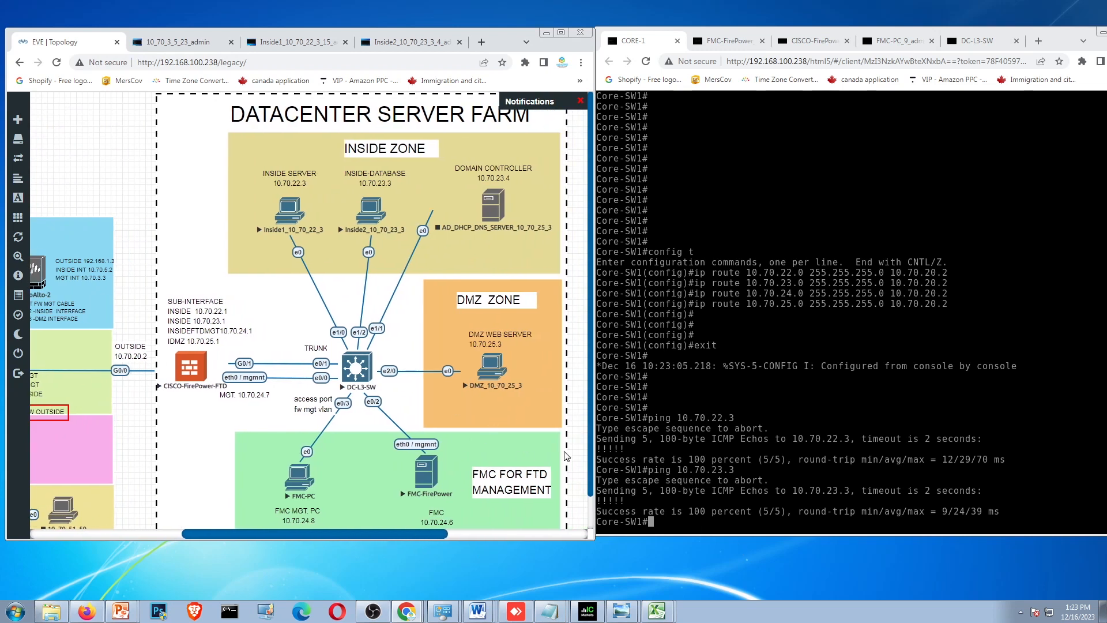
type("ping 10.70.23.")
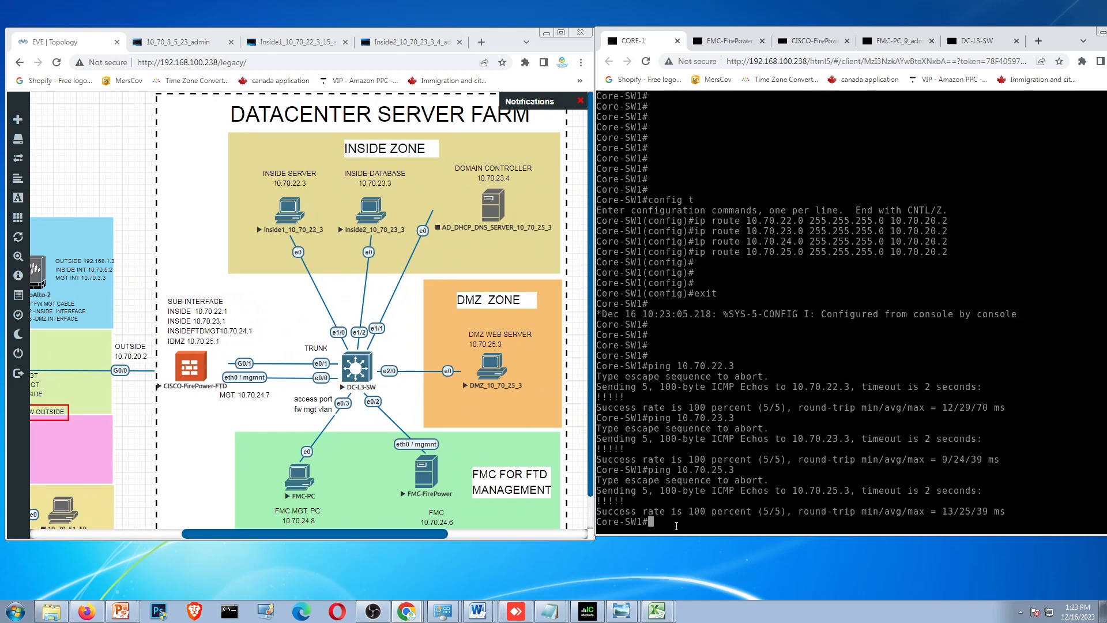
type("ping 10.70.24.6")
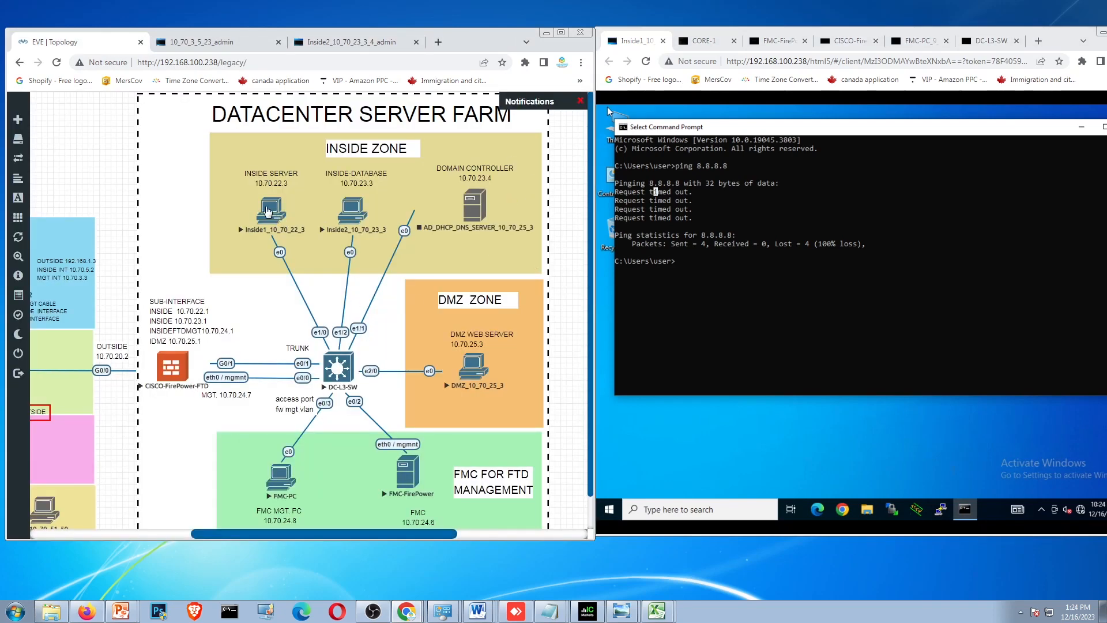
mouse_move(709, 273)
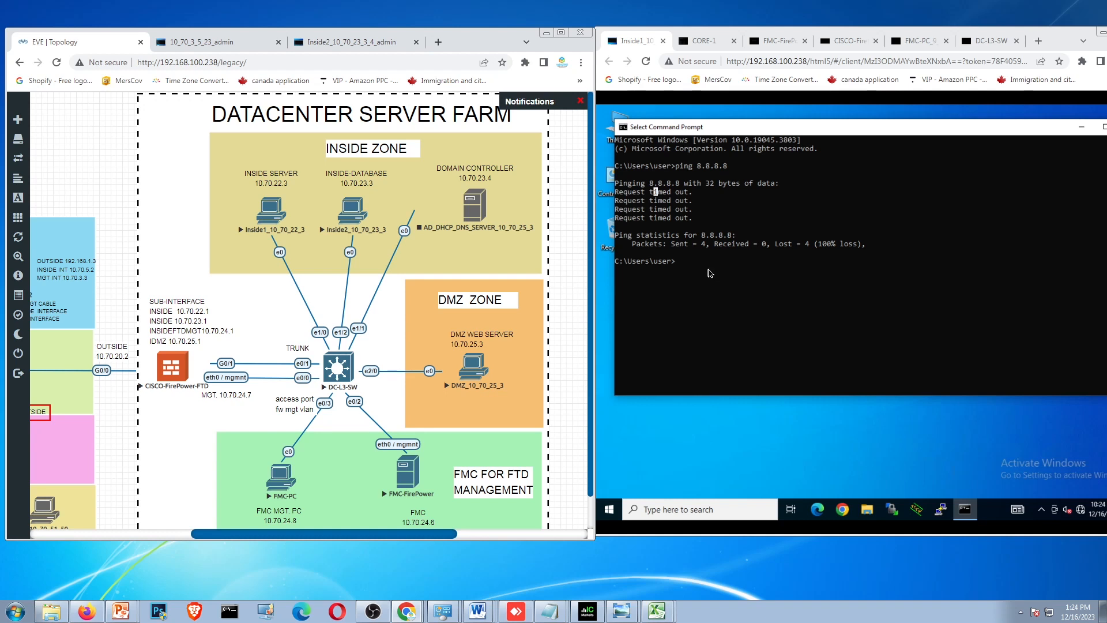
mouse_move(708, 273)
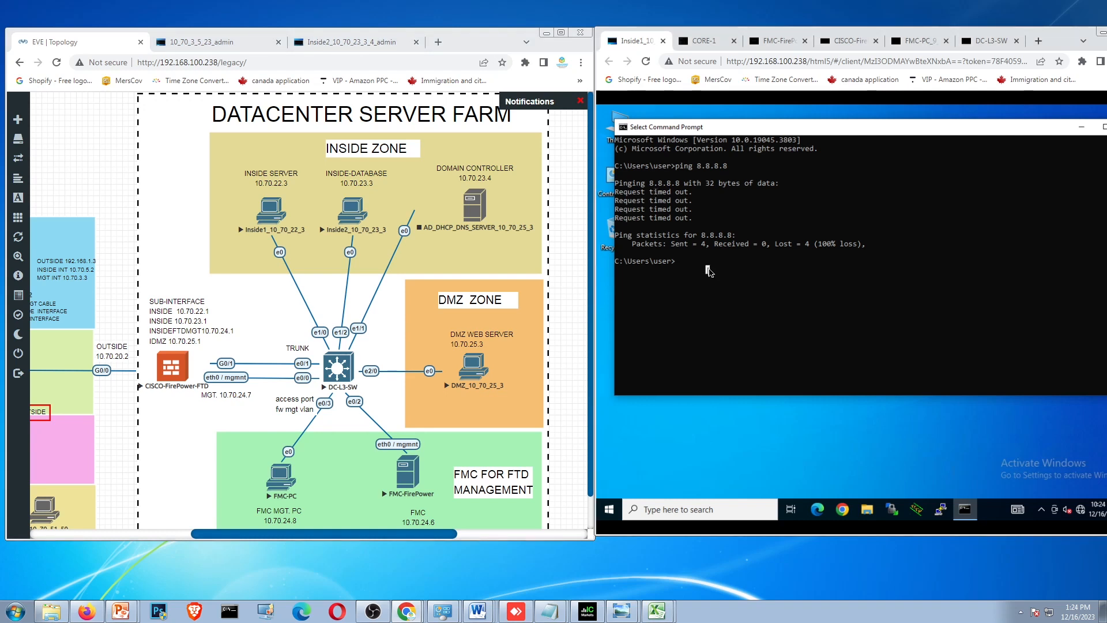
- Ping 8.8.8.8 again from Inside1 and review the 3-of-4 reply statistics
type("ping 8.8.8.8")
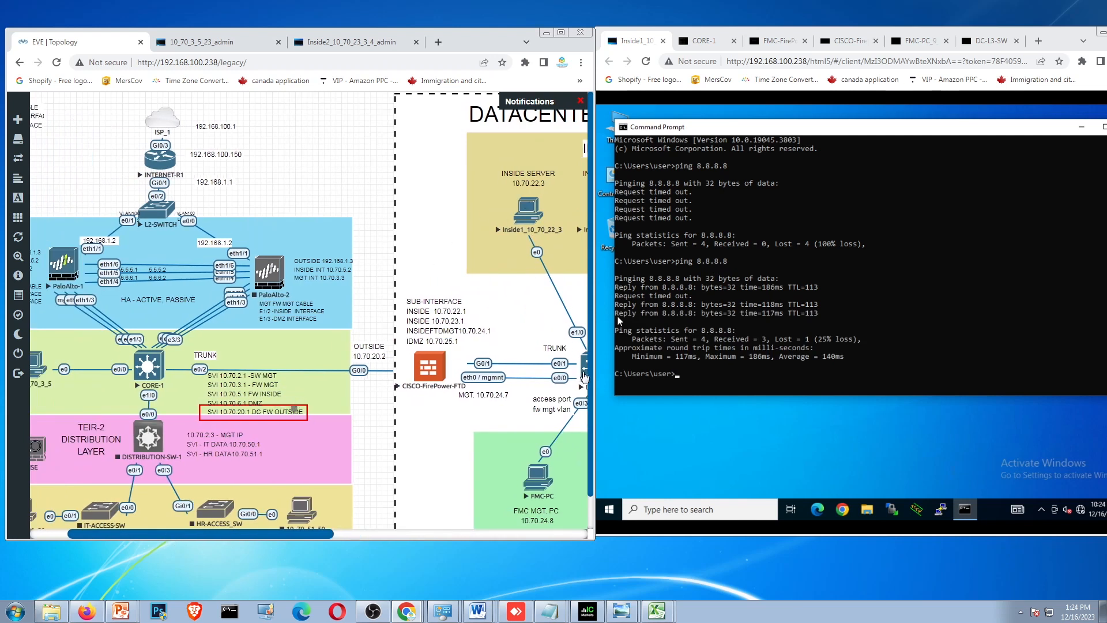
scroll("right", 3)
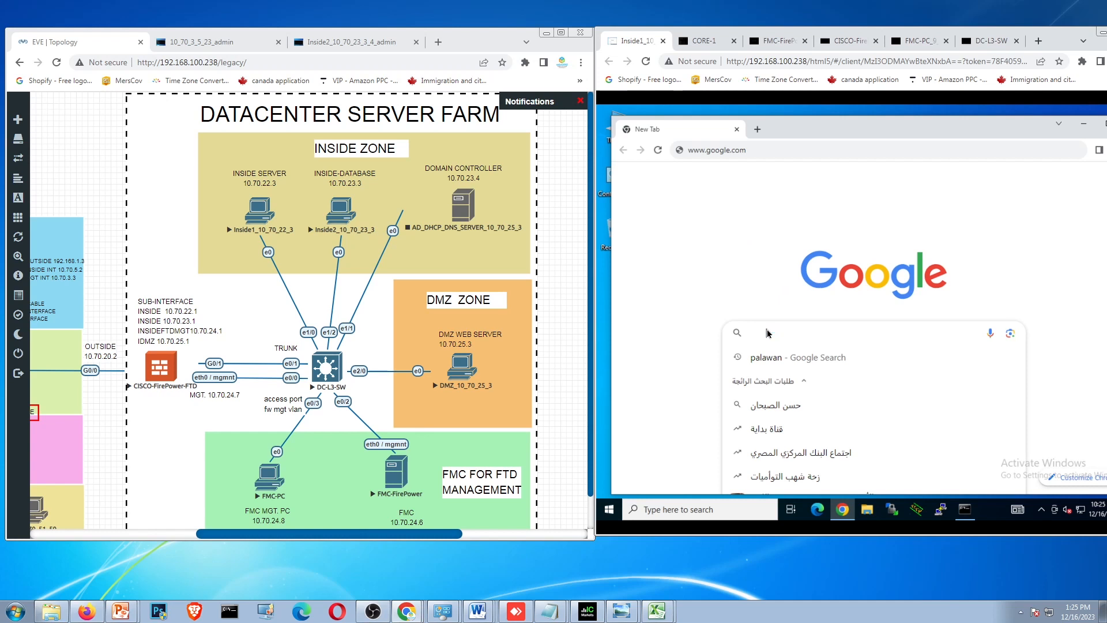
- Search Google for 'palawan philippines' on the Inside1 PC and view video results
left_click(762, 332)
type("palawan p")
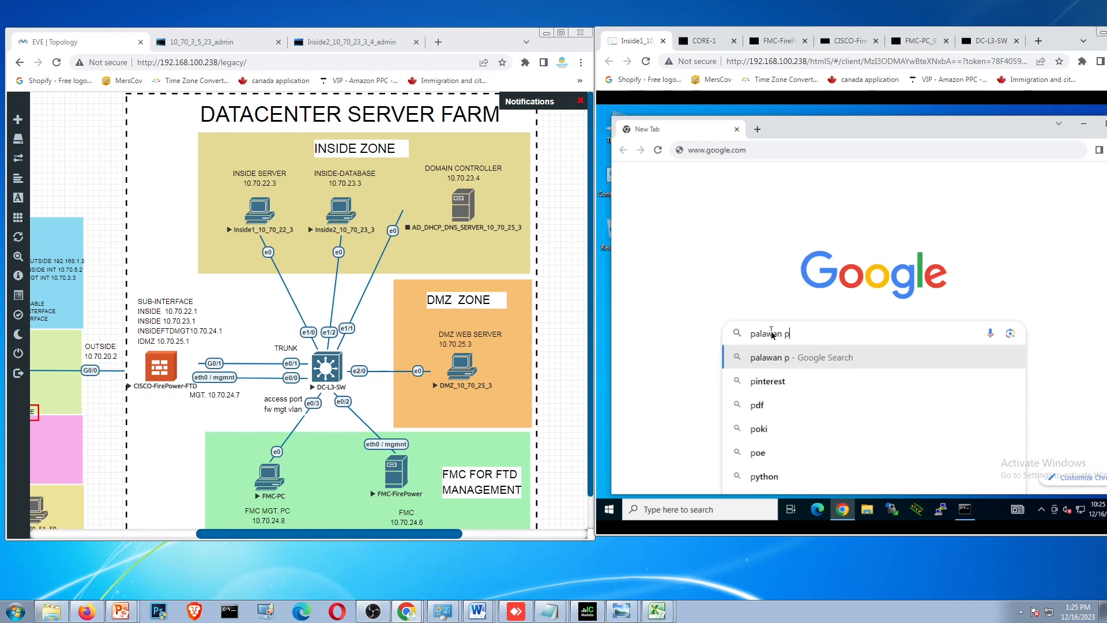
type("hilippines")
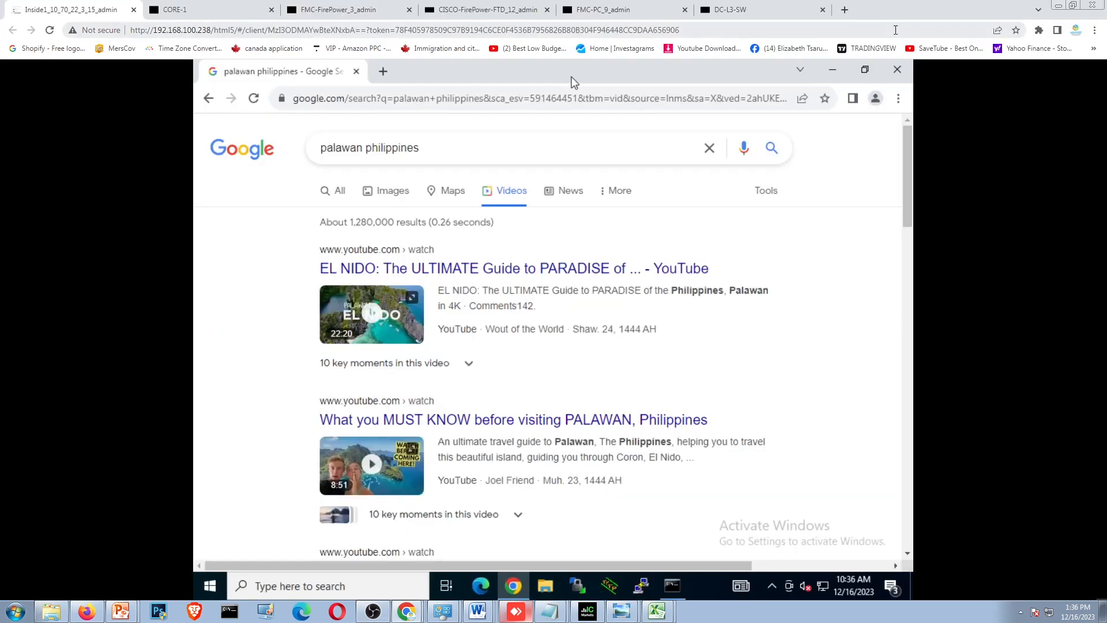
mouse_move(1067, 23)
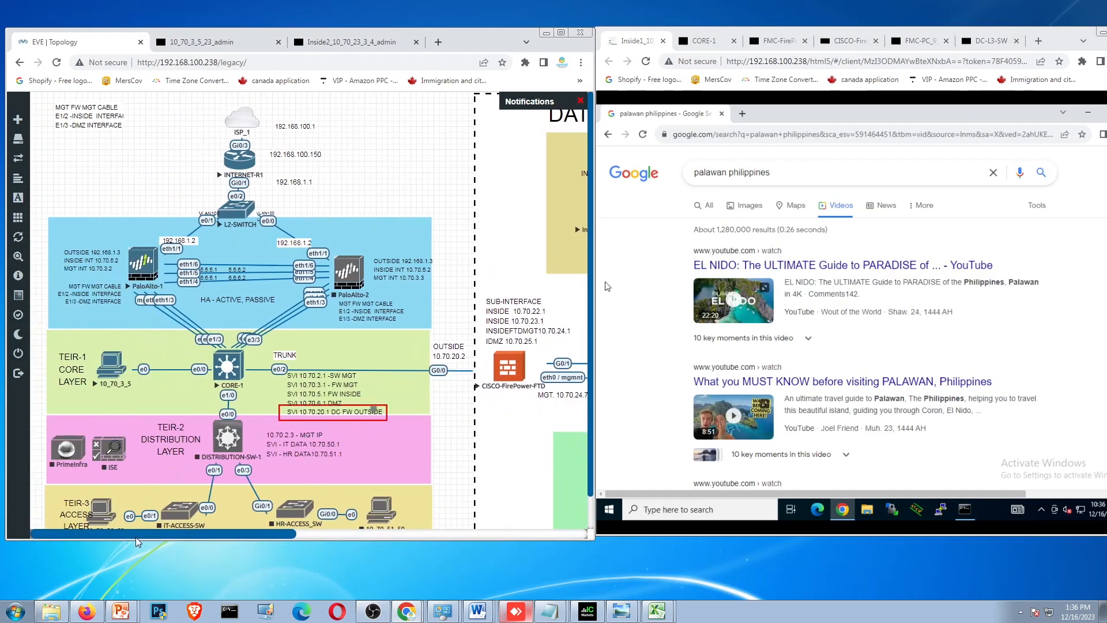
mouse_move(140, 413)
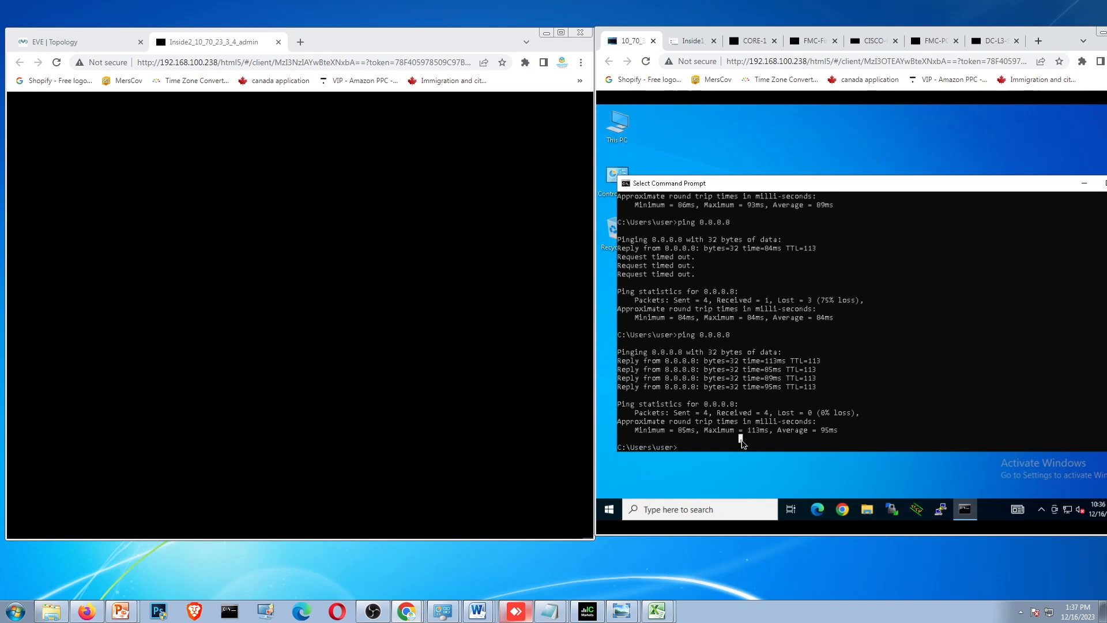
- From the outside PC, ping 8.8.8.8 and 10.70.22.3, then review the topology
type("ping 8")
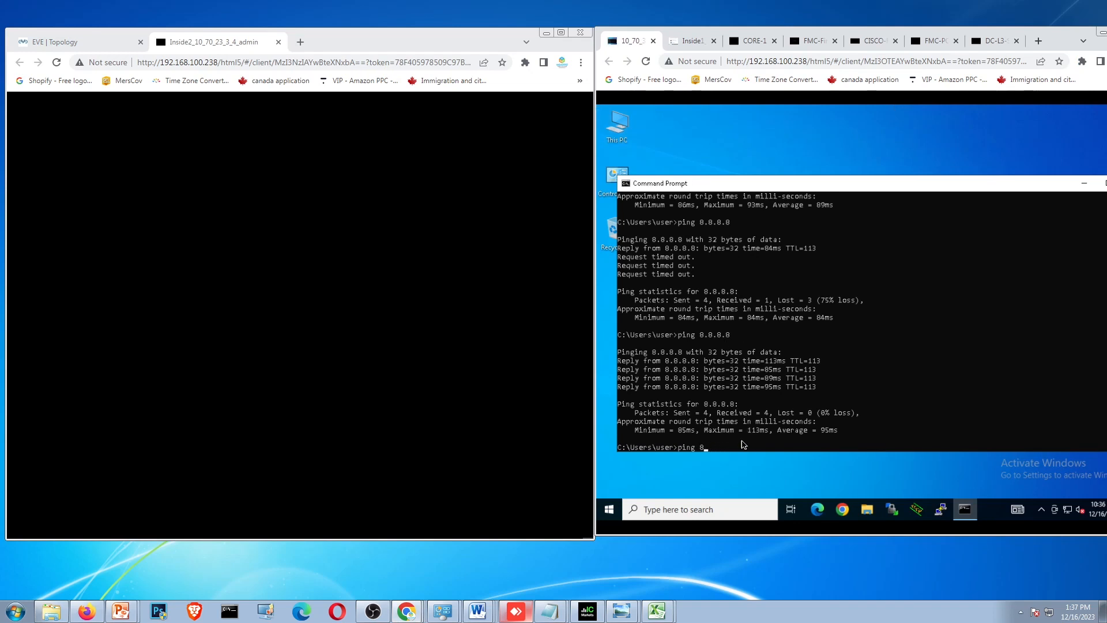
type("10.70.22")
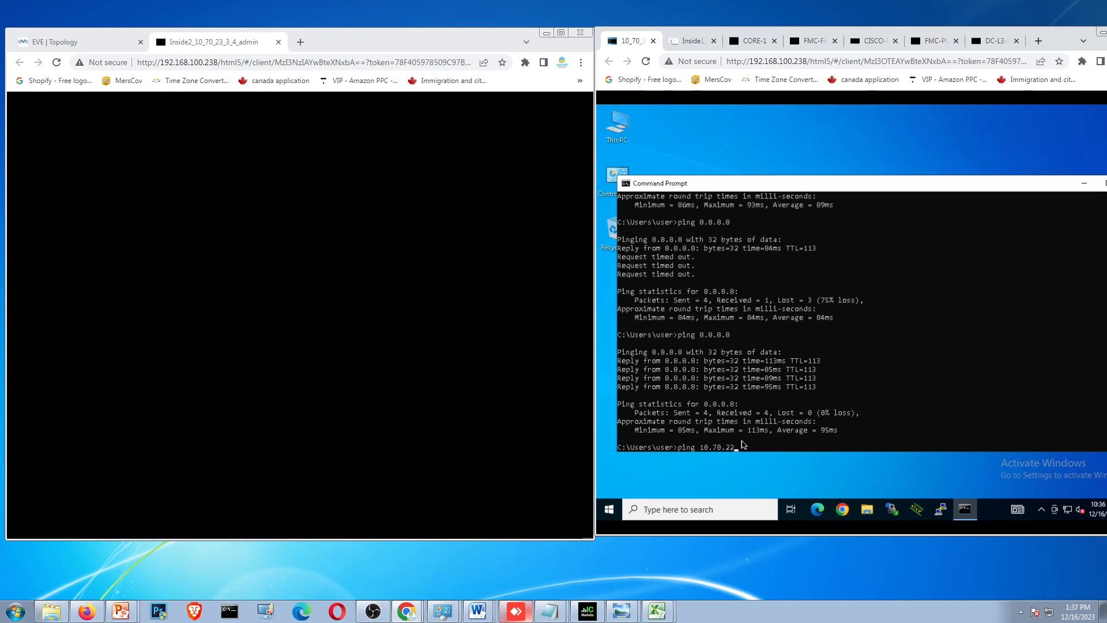
left_click(56, 41)
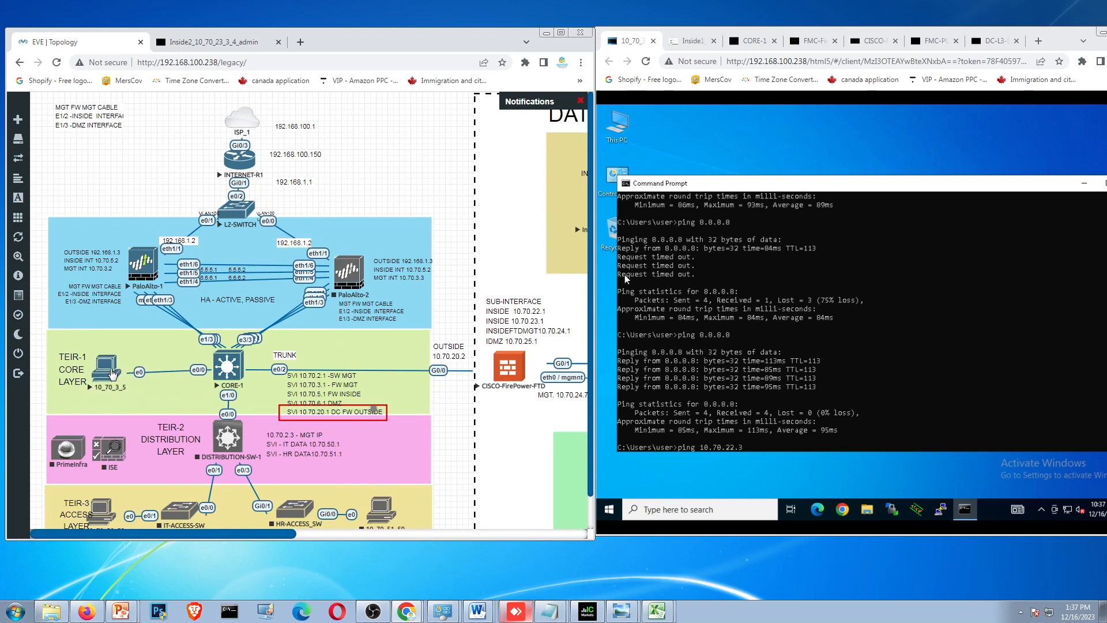
mouse_move(505, 513)
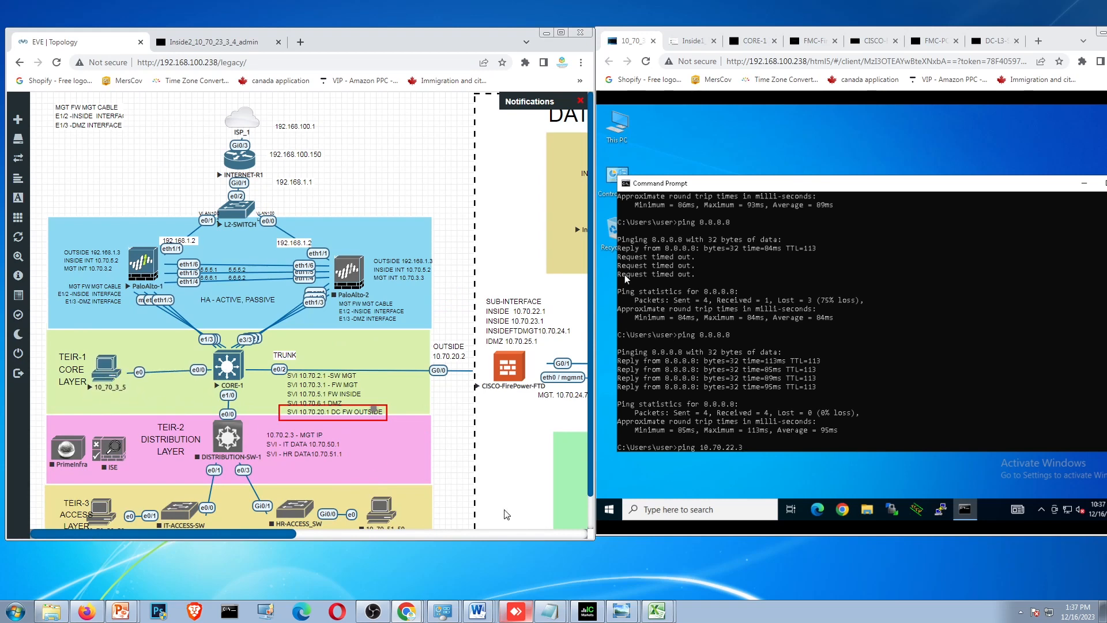
scroll("right", 3)
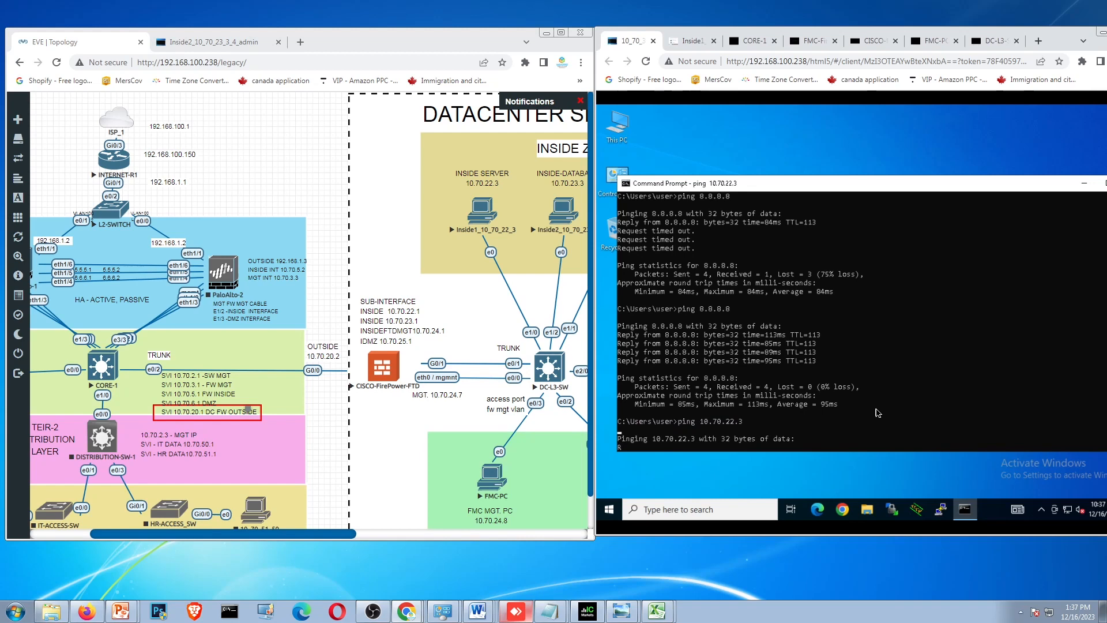
scroll("down", 3)
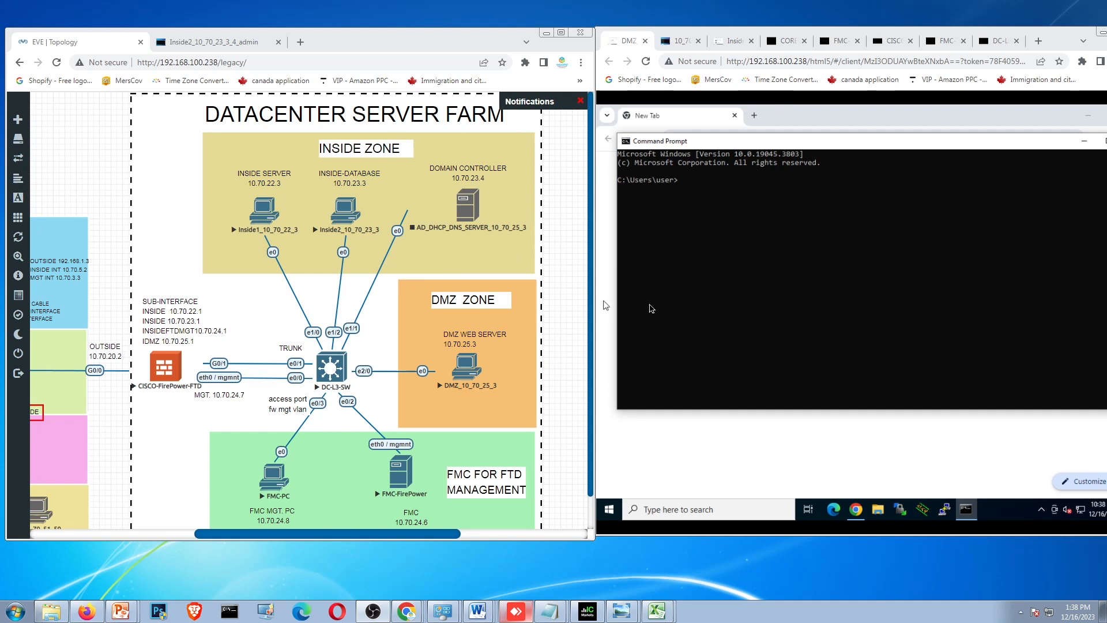
- Search Google for 'palawan' on the DMZ PC and scroll through the results
type("pin")
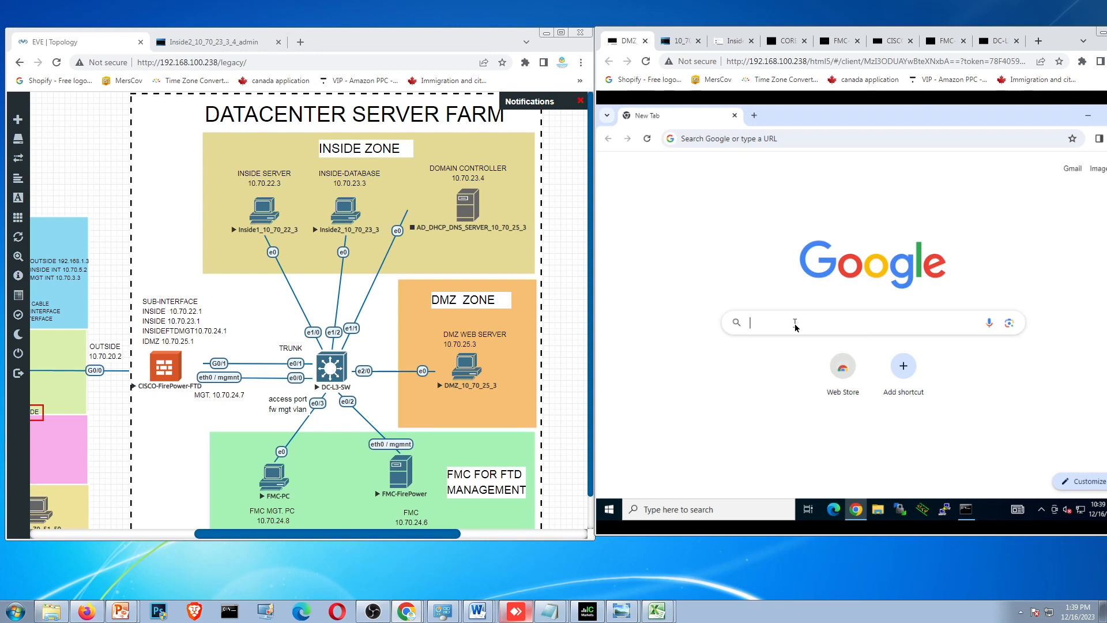
type("palawan")
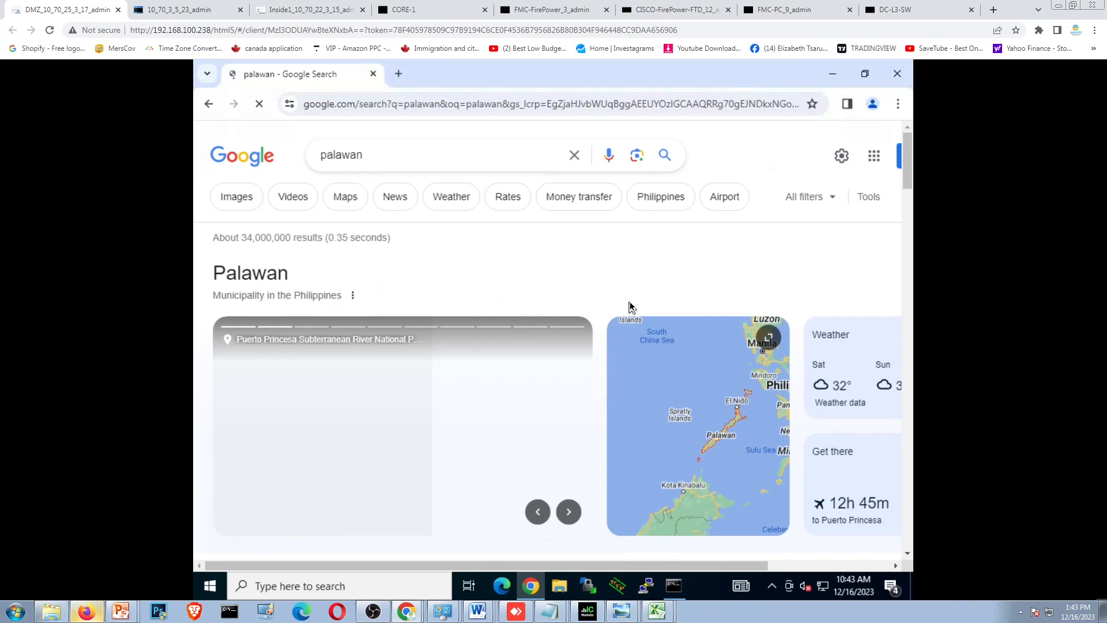
scroll("down", 3)
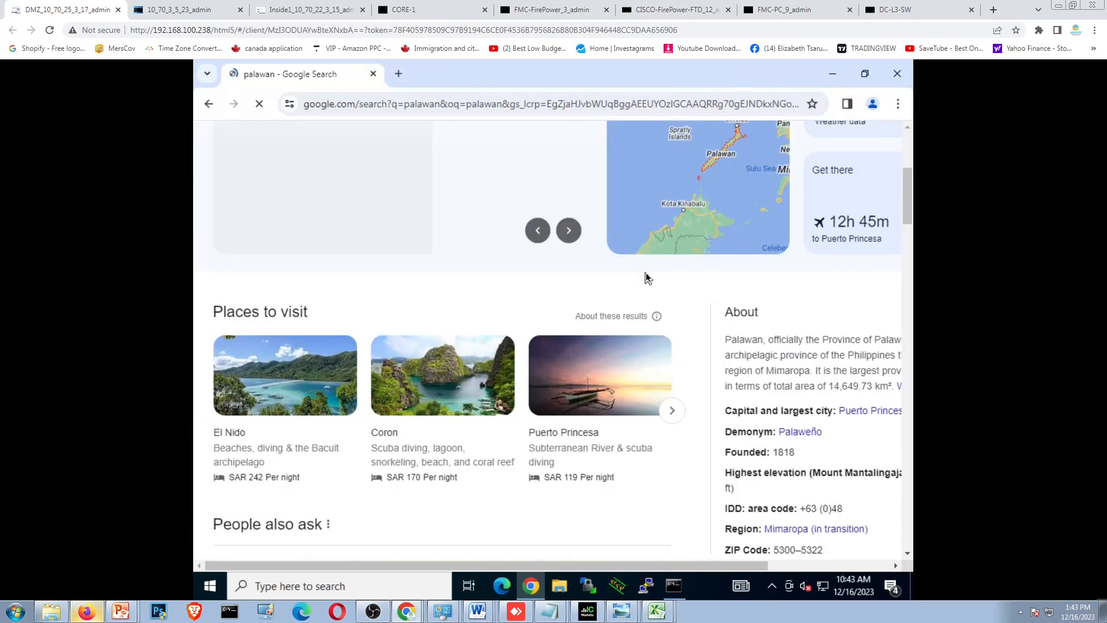
scroll("down", 3)
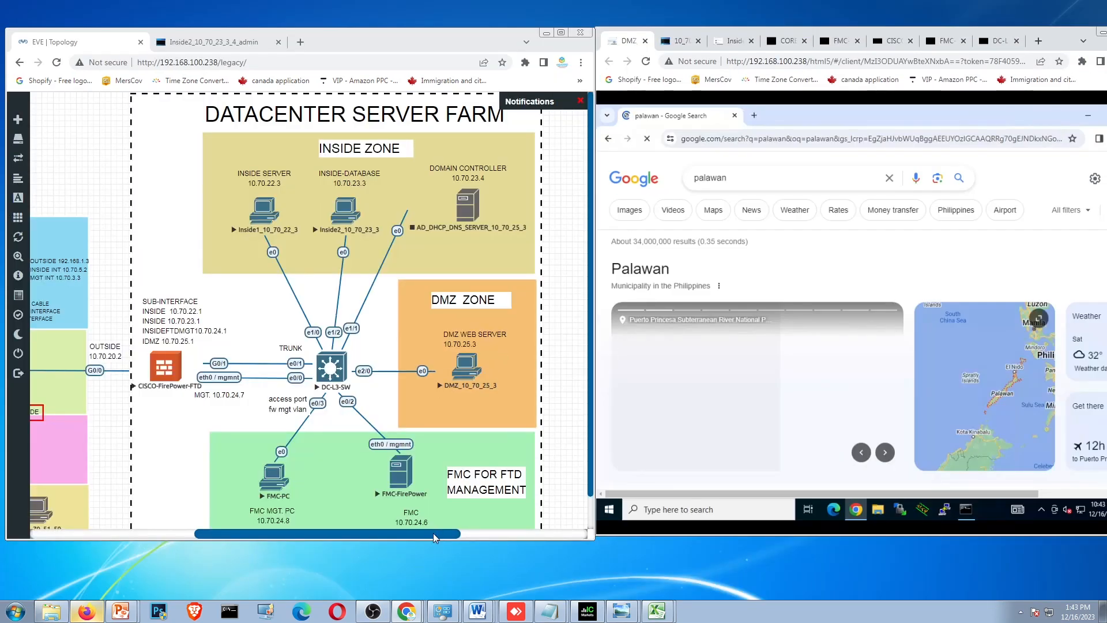
mouse_move(600, 340)
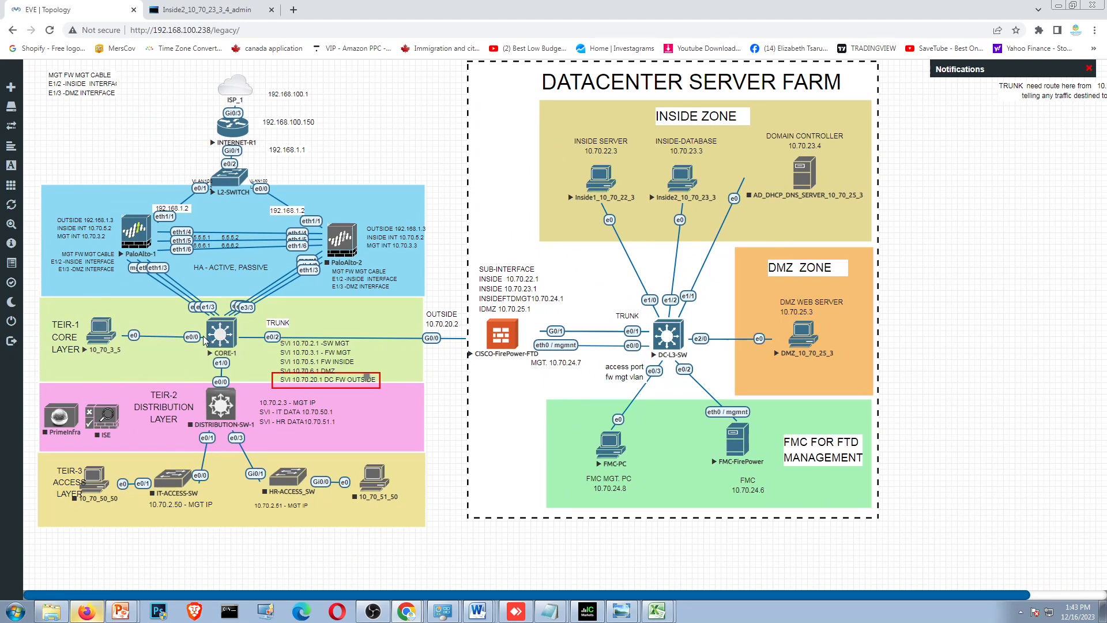
mouse_move(731, 424)
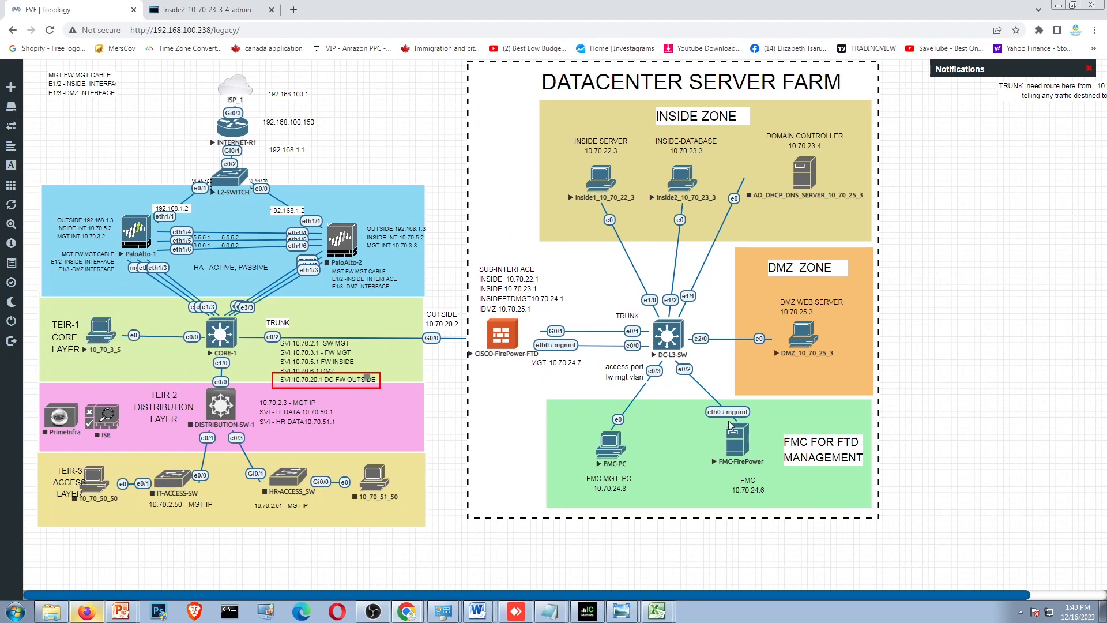
mouse_move(743, 437)
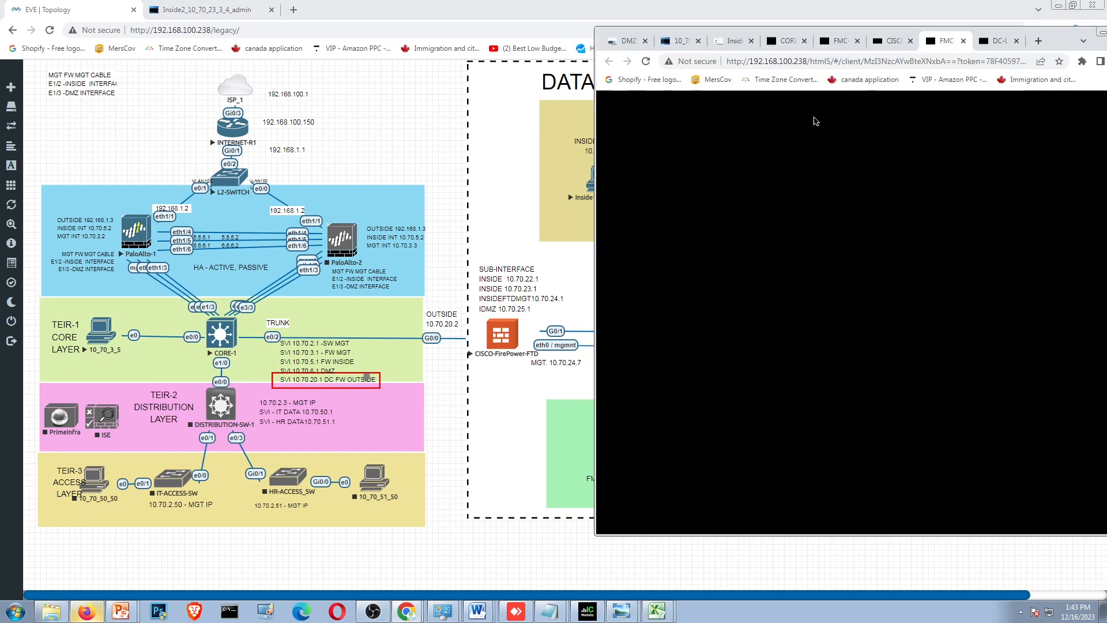
mouse_move(681, 298)
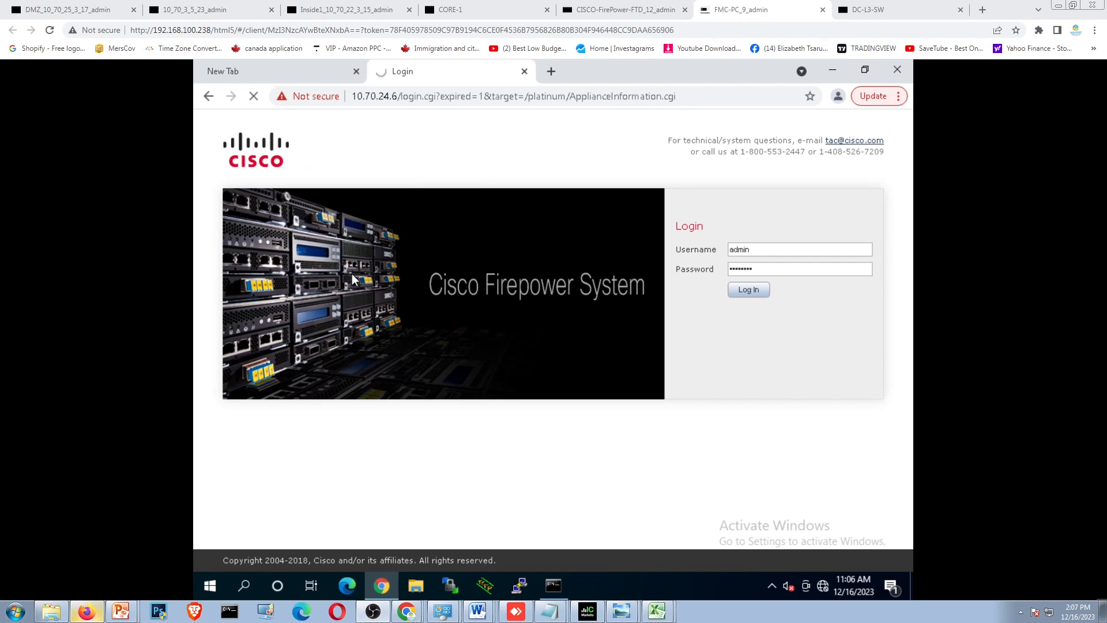
- Log in to FMC, set the default route gateway to 10.70.24.1, and dismiss both alerts
left_click(747, 289)
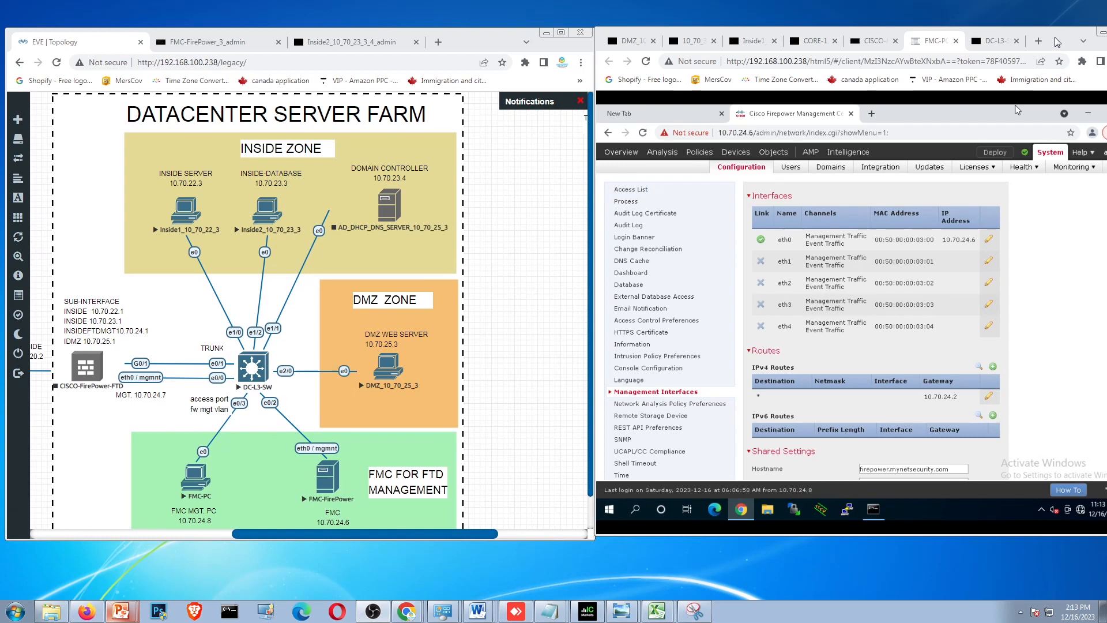
mouse_move(327, 485)
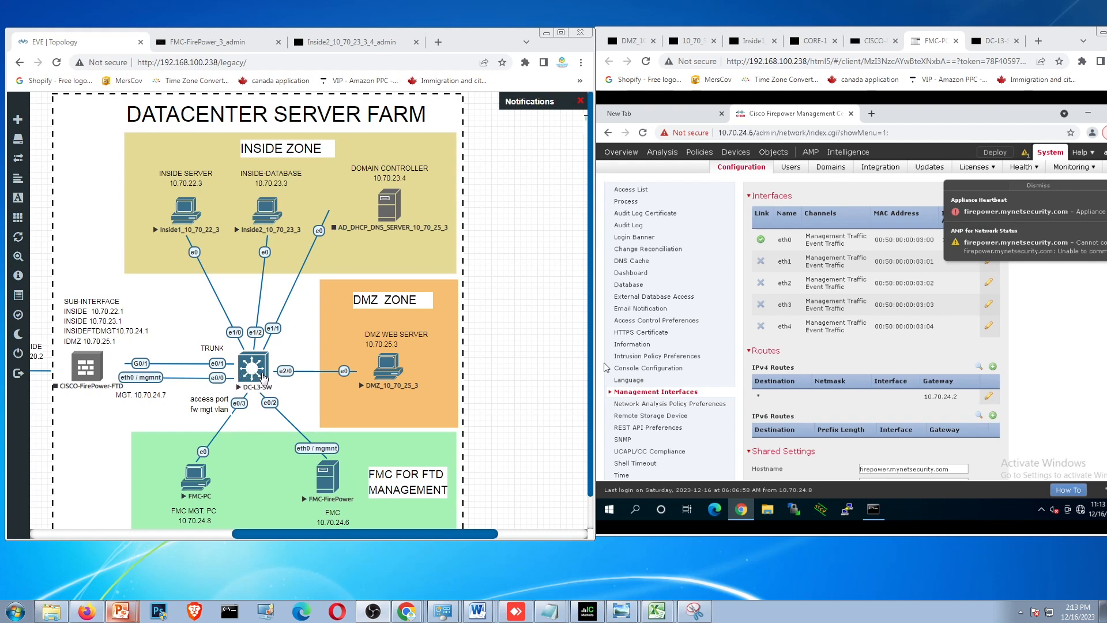
mouse_move(251, 375)
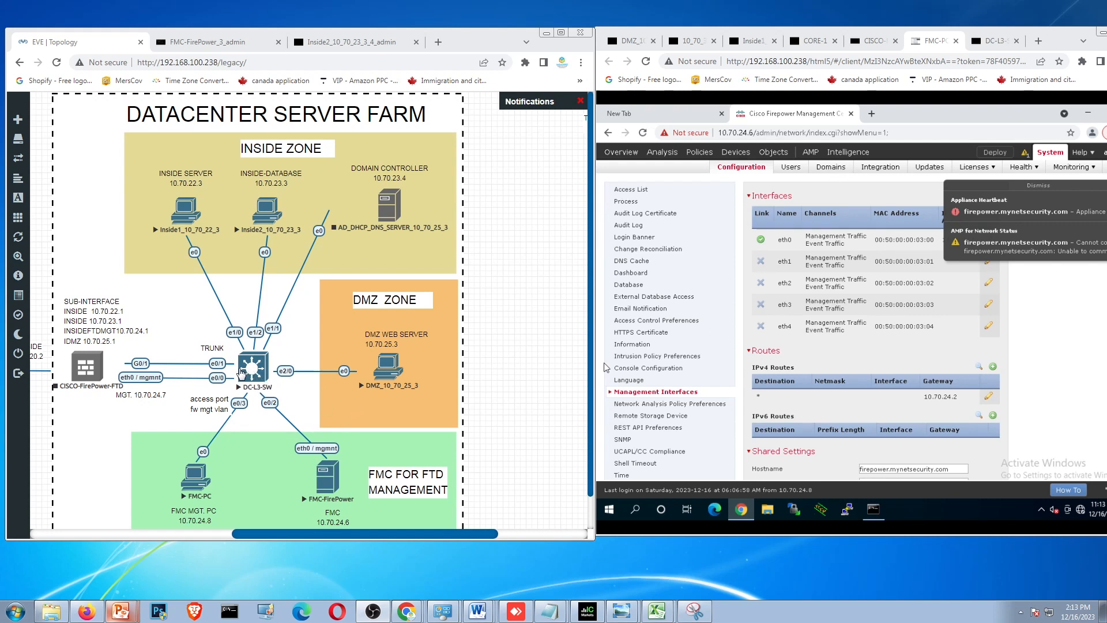
mouse_move(332, 486)
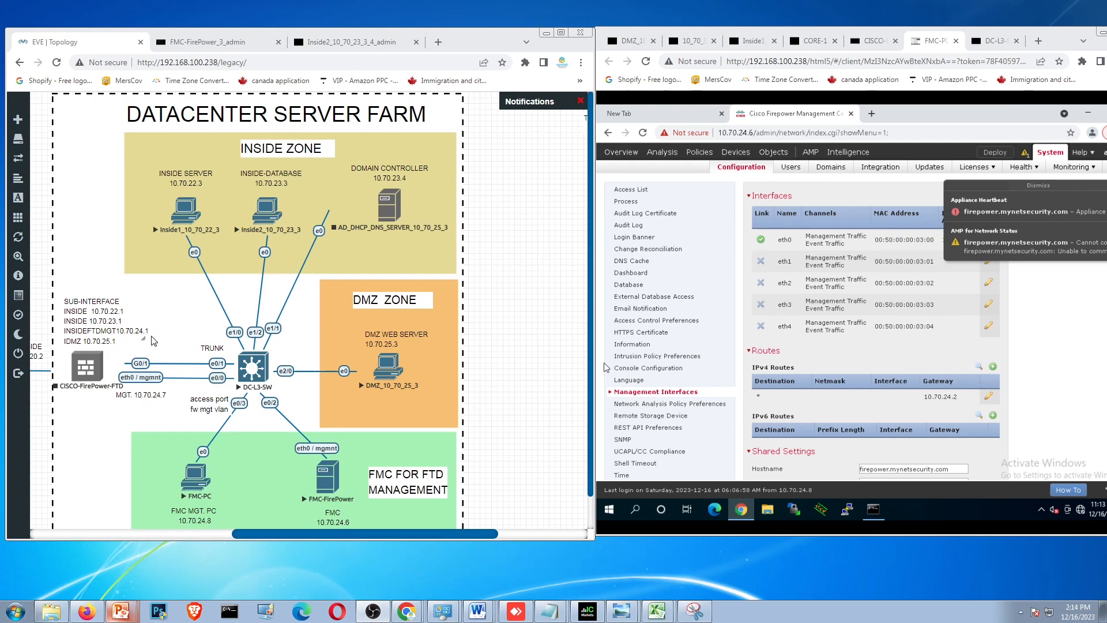
left_click(975, 166)
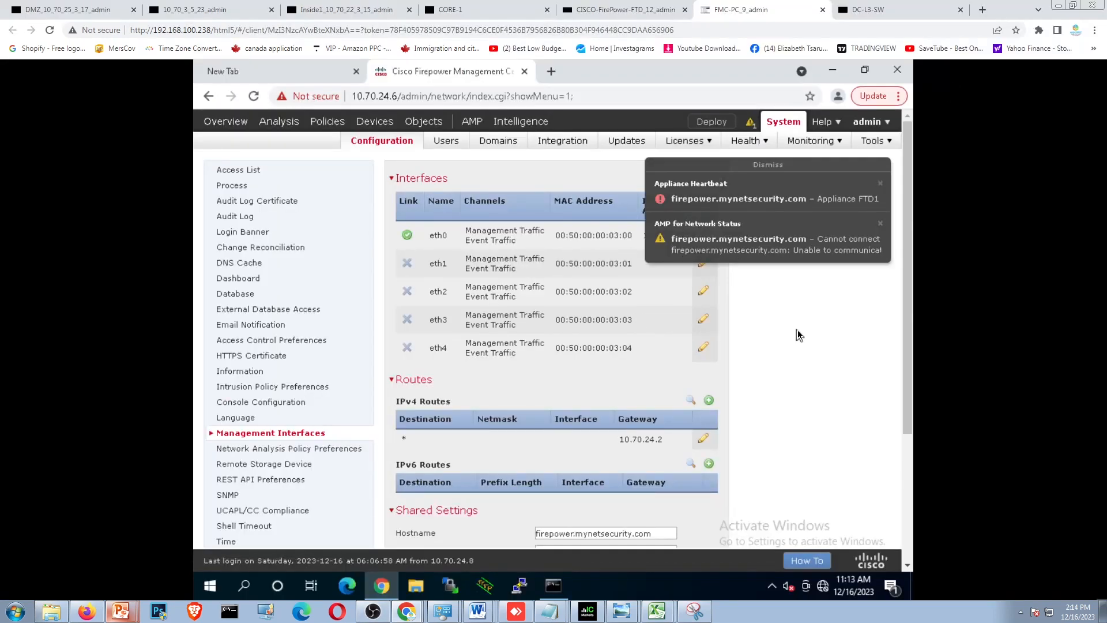
mouse_move(681, 449)
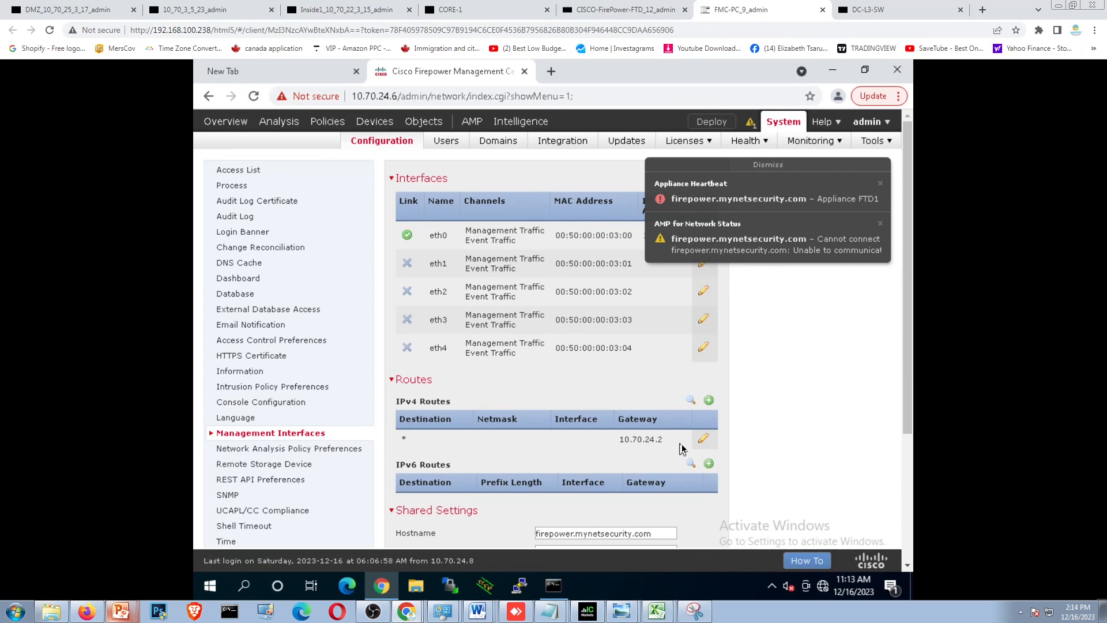
mouse_move(412, 443)
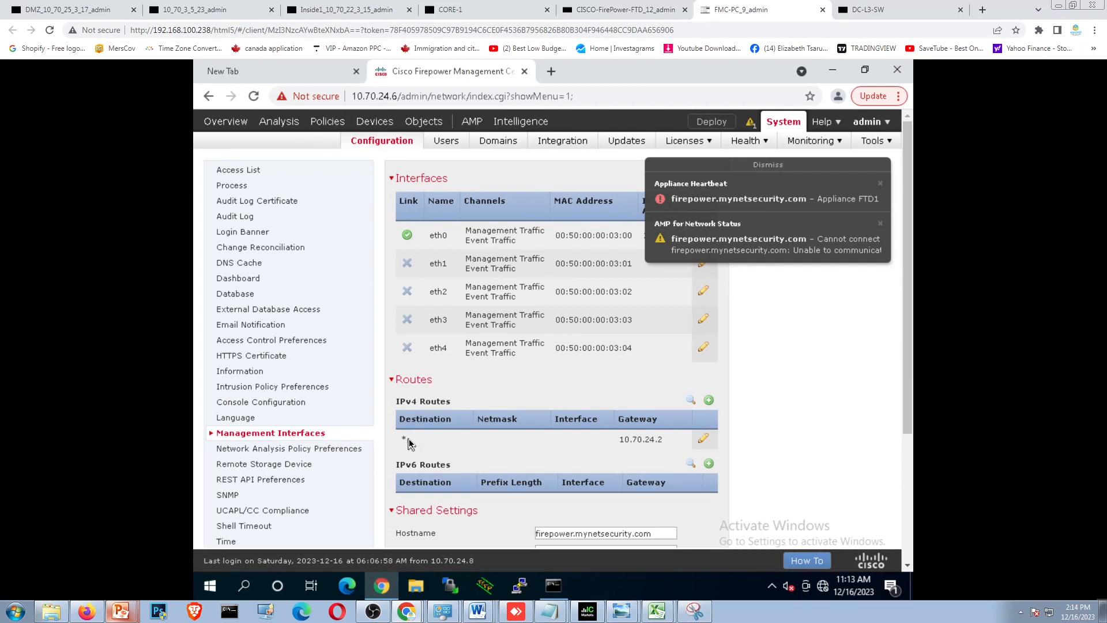
mouse_move(462, 419)
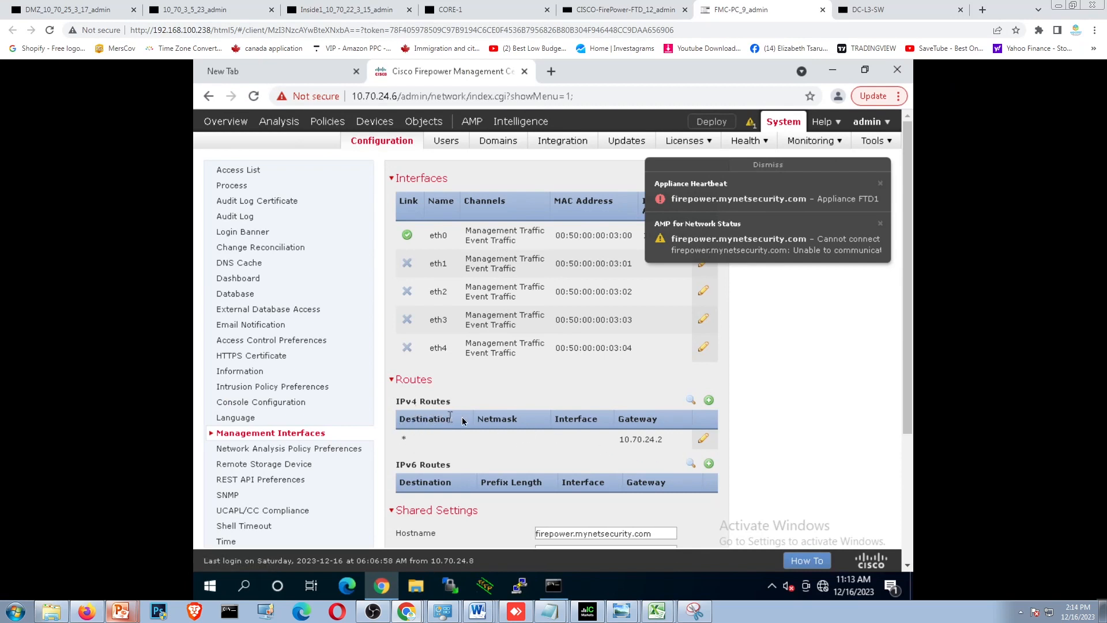
left_click(703, 438)
type("10.70.24.1")
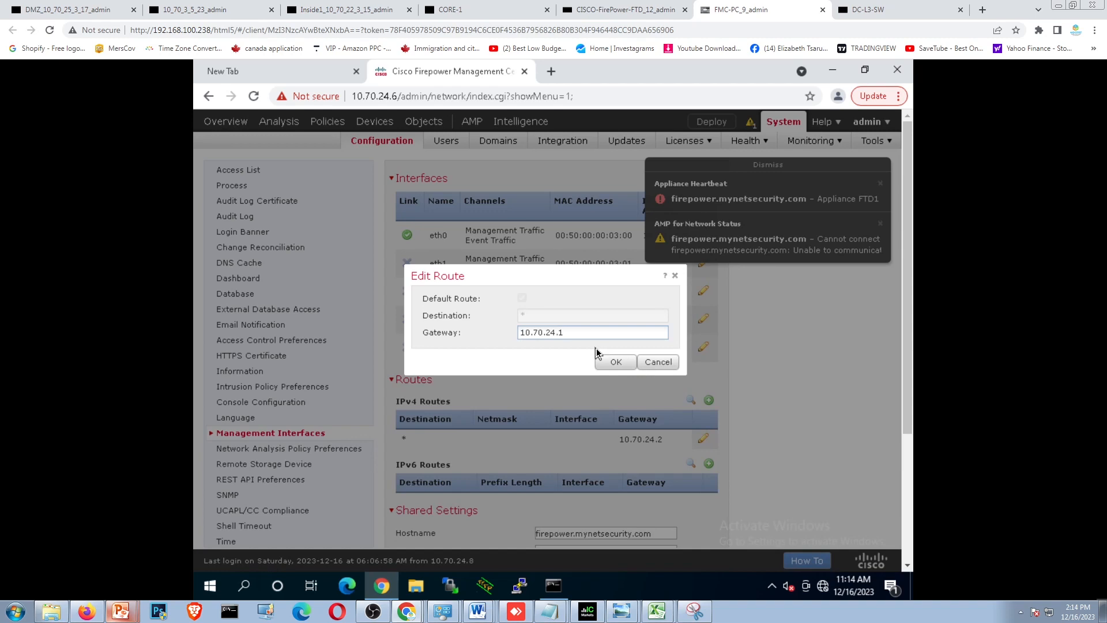
left_click(656, 362)
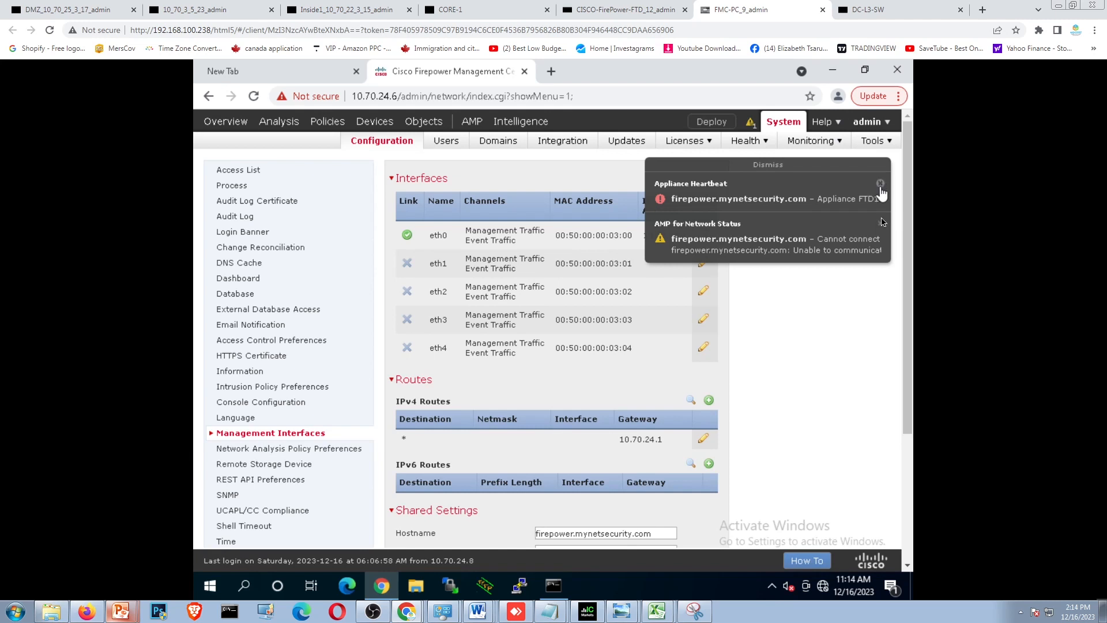
left_click(881, 184)
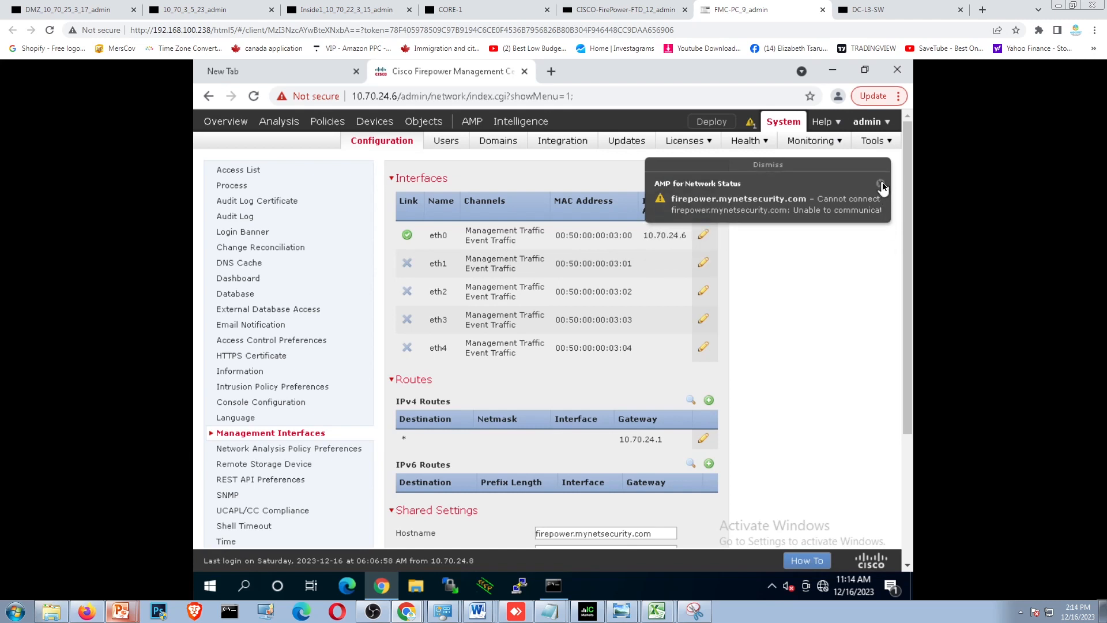
left_click(881, 186)
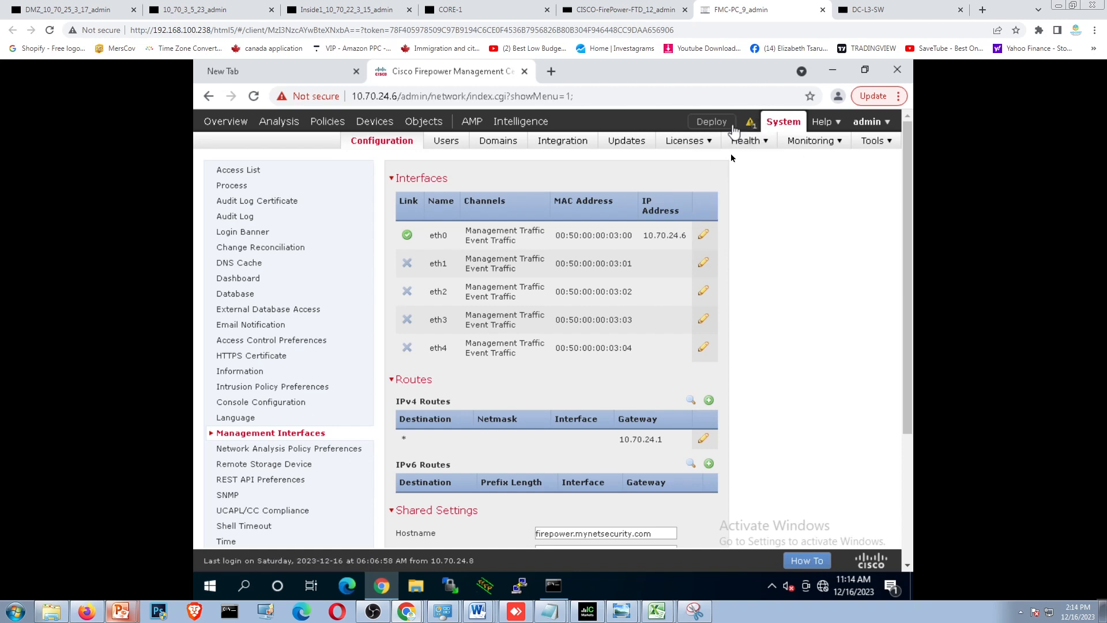
- Save the management interface settings with gateway 10.70.24.1 and acknowledge the notice
scroll("down", 3)
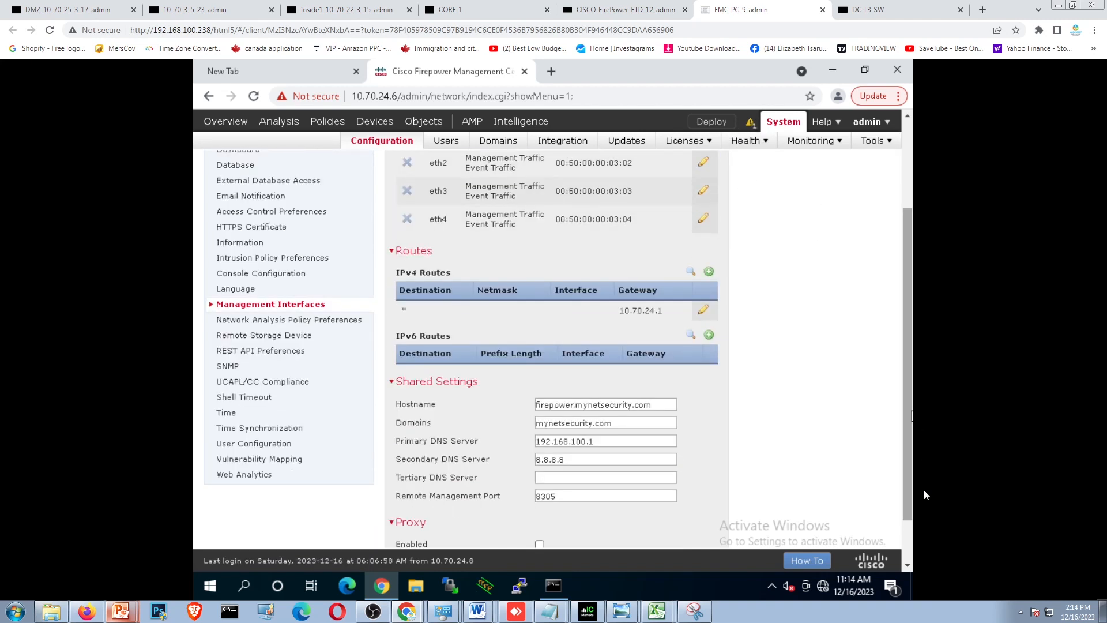
scroll("down", 3)
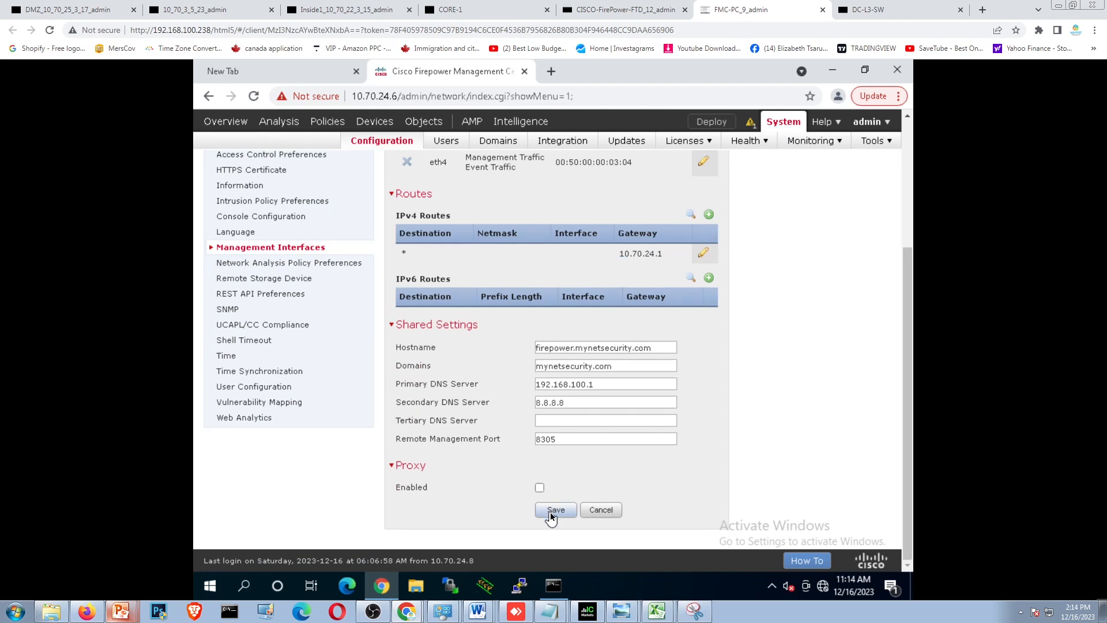
mouse_move(243, 339)
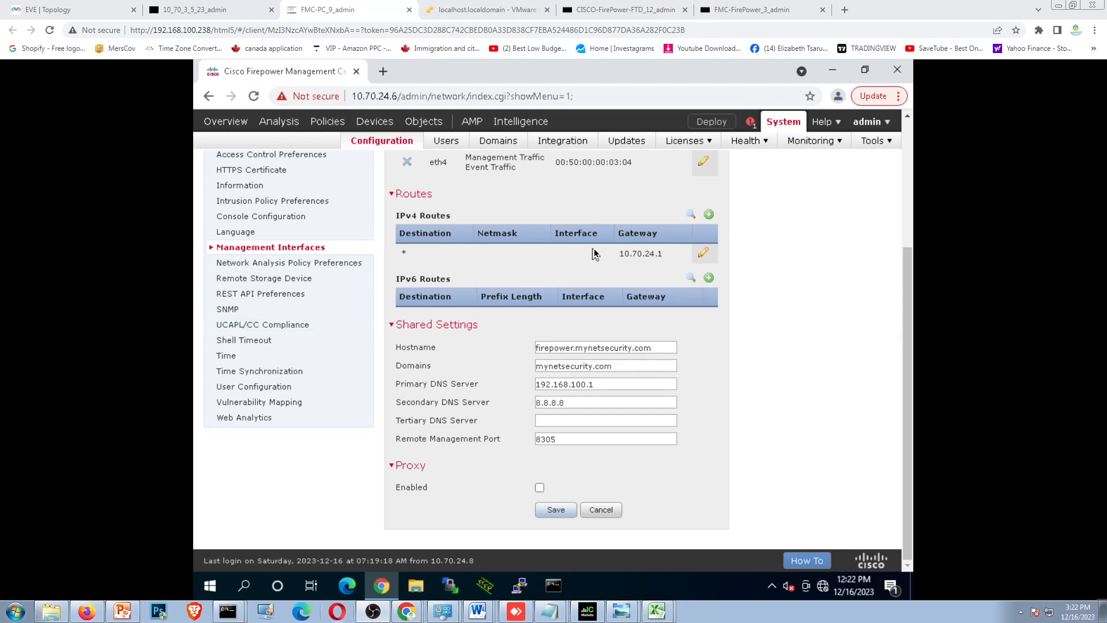
left_click(554, 509)
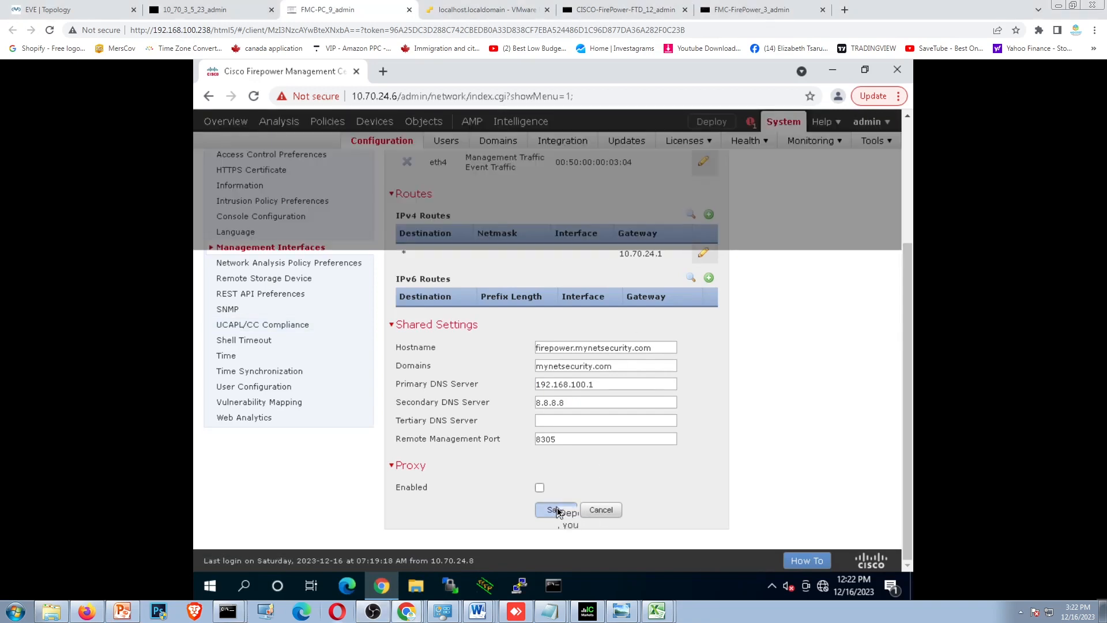
left_click(556, 510)
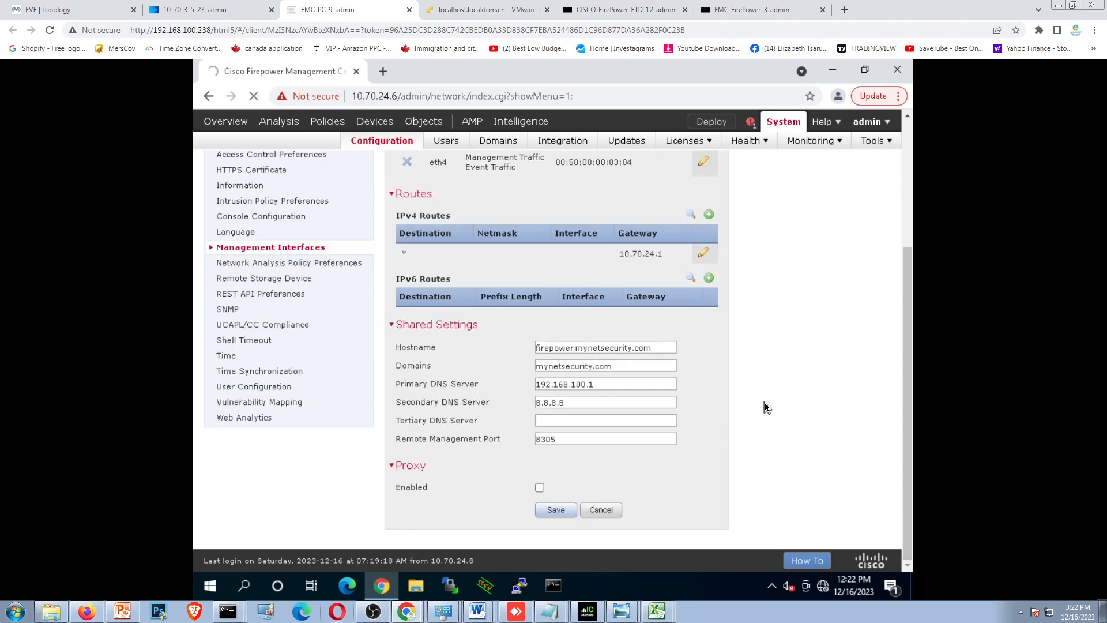
- Confirm Deploy shows all devices up-to-date, then return to the EVE-NG topology
scroll("up", 3)
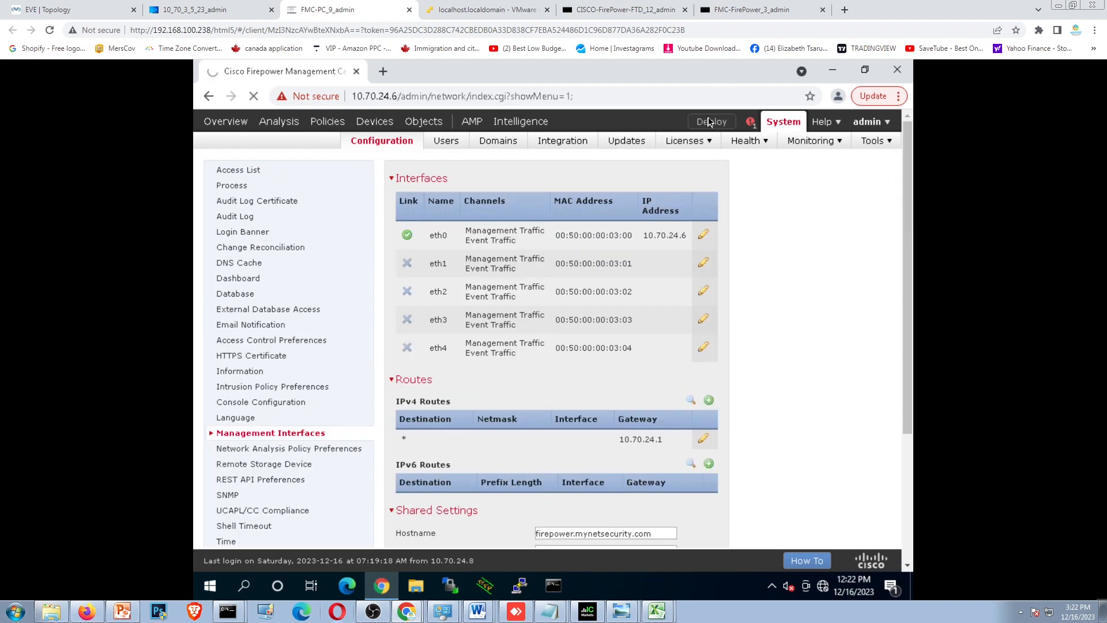
left_click(711, 120)
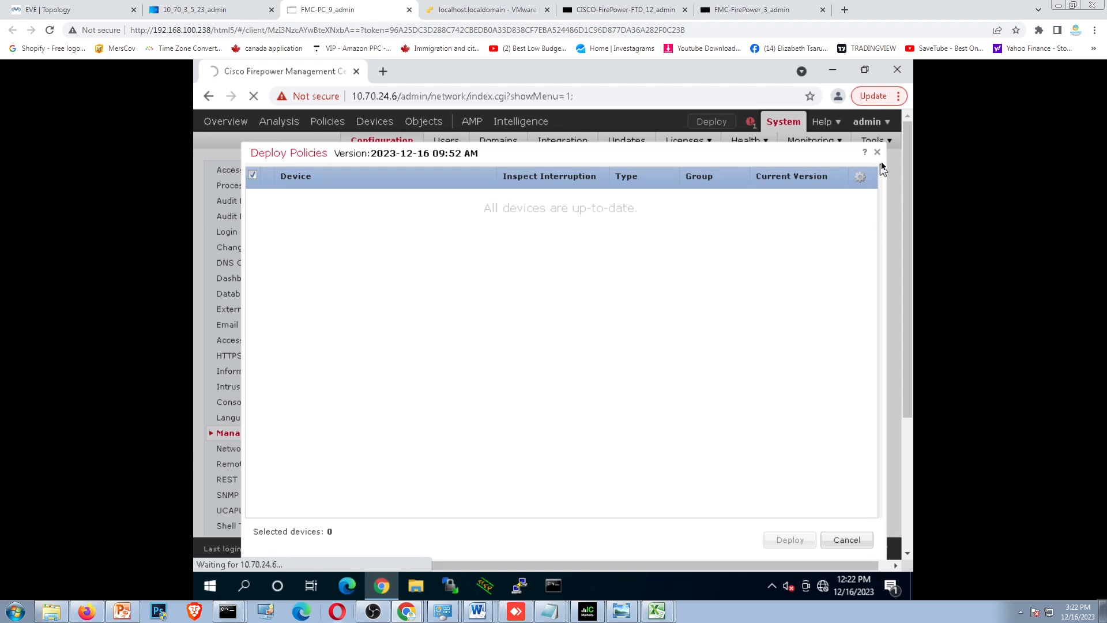
left_click(876, 152)
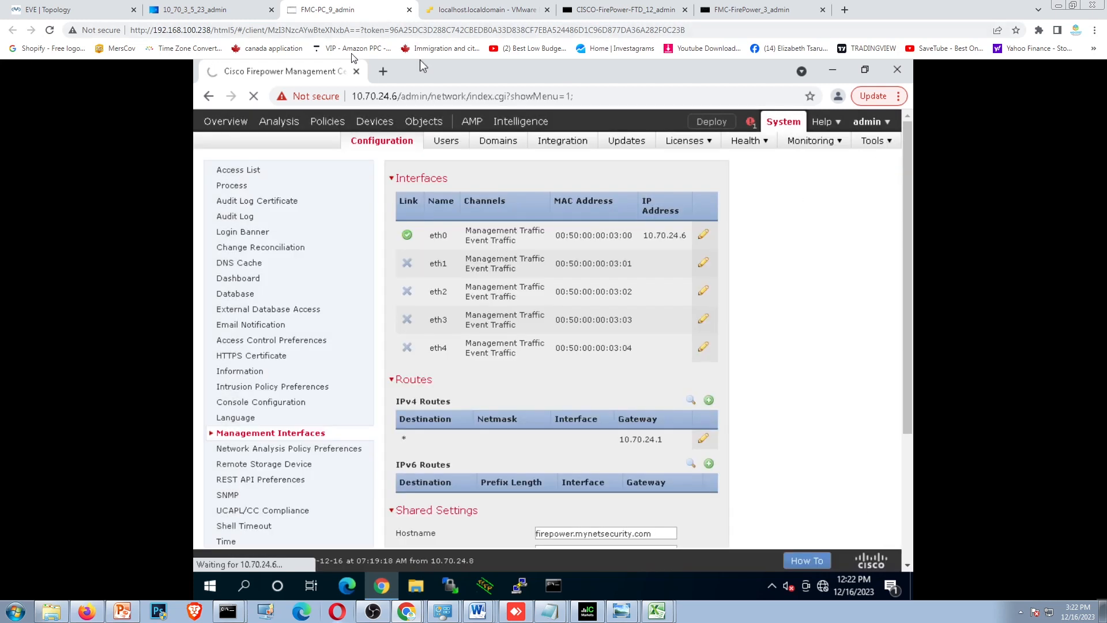
left_click(67, 9)
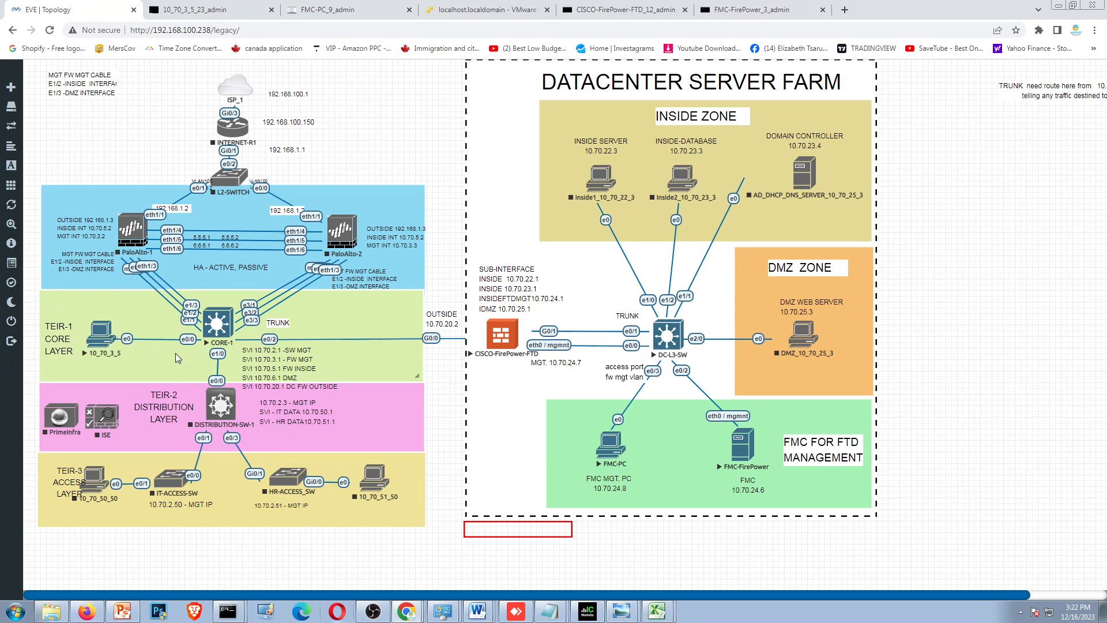
mouse_move(766, 429)
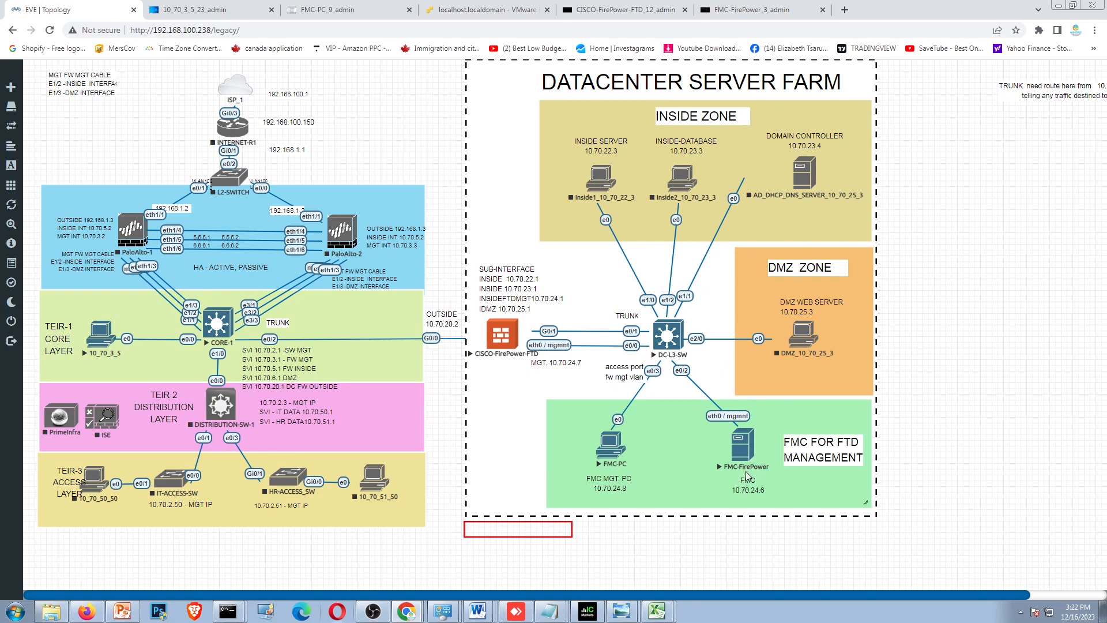
mouse_move(501, 328)
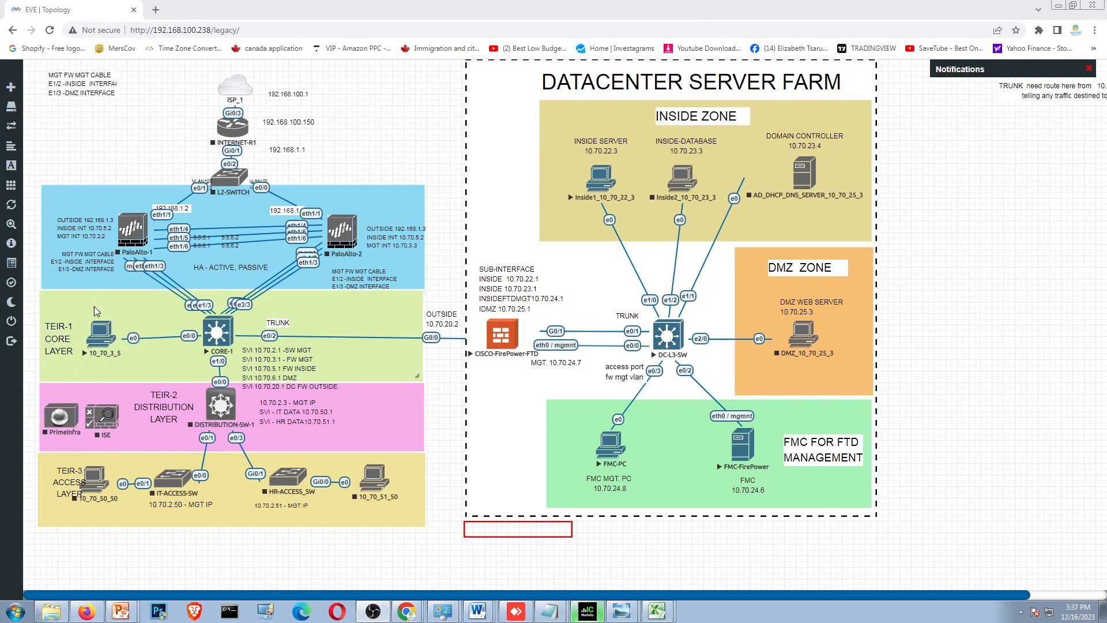
mouse_move(671, 455)
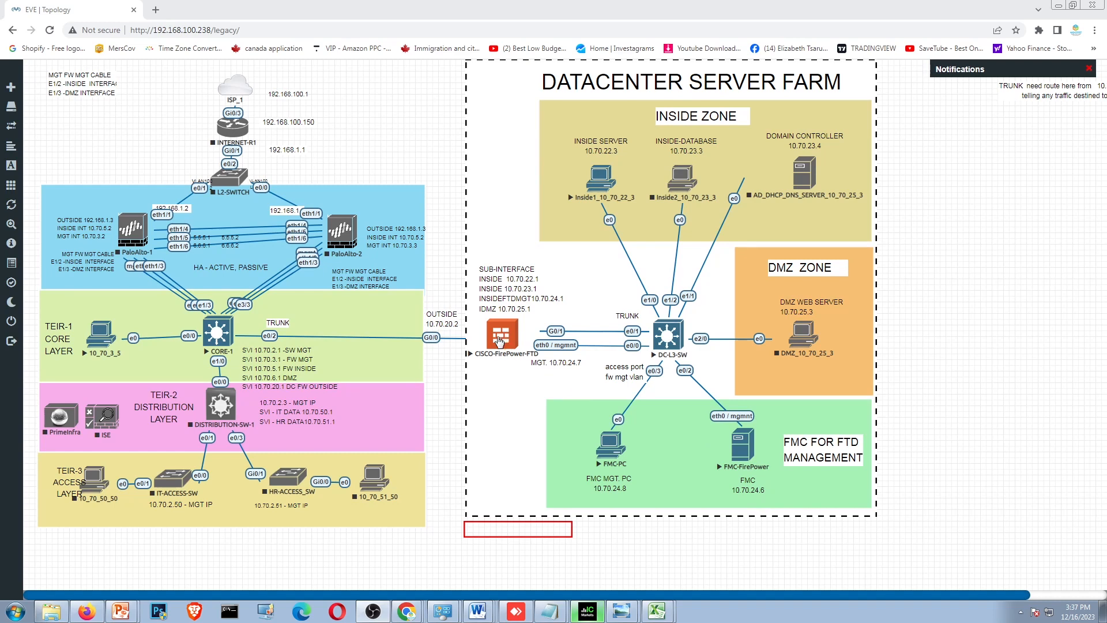
mouse_move(717, 437)
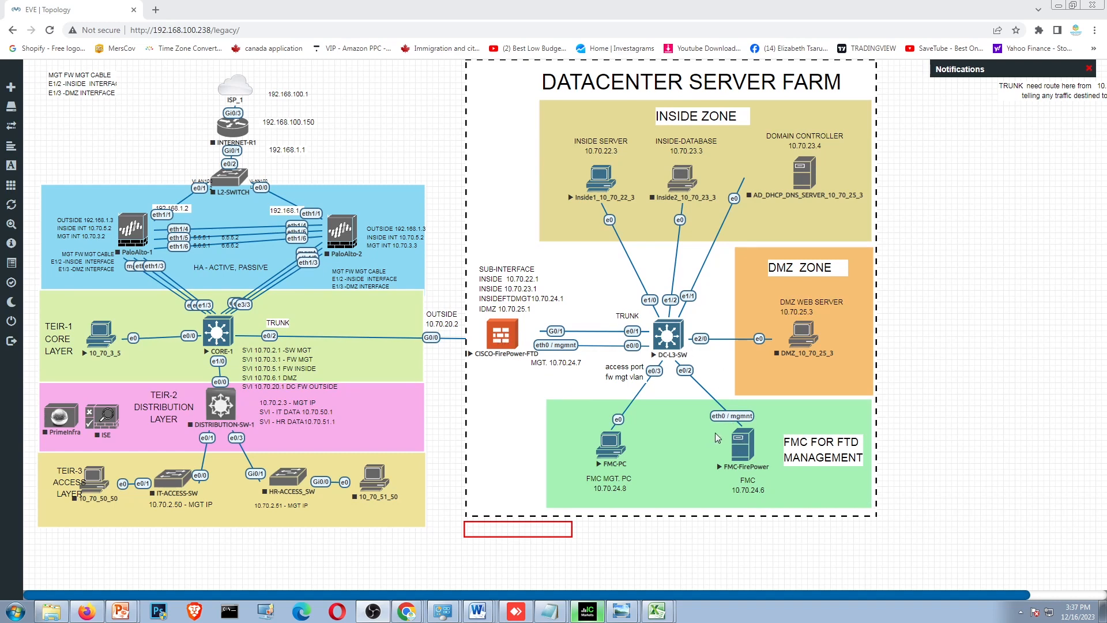
mouse_move(974, 84)
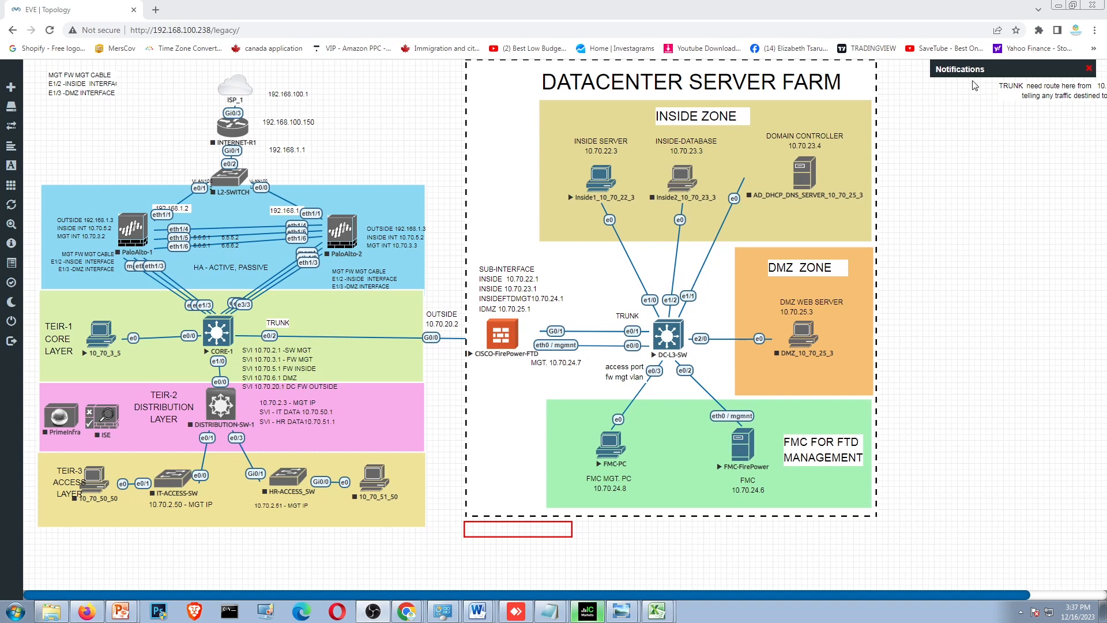
mouse_move(613, 457)
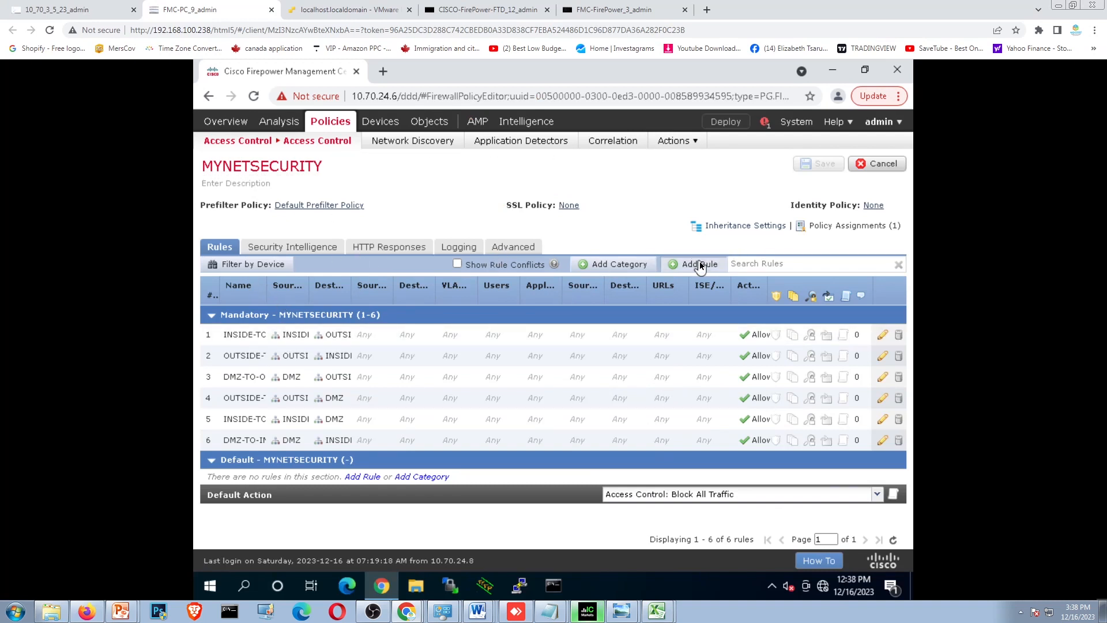
- Start a new access control rule named OUTSIDE-TO-FWMGT-VLAN
left_click(698, 263)
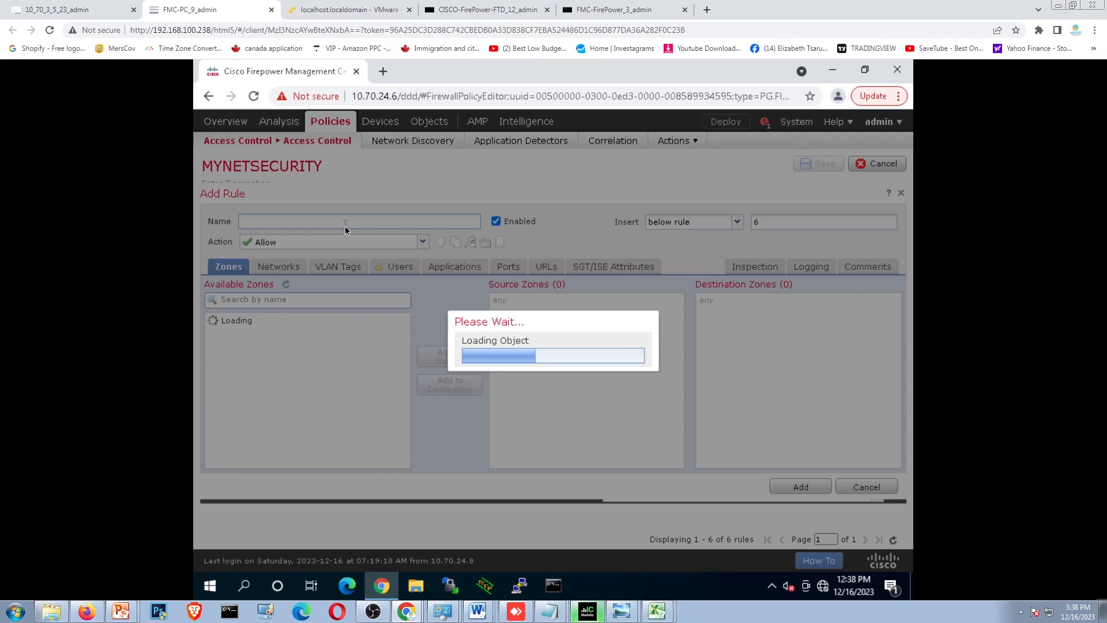
type("out")
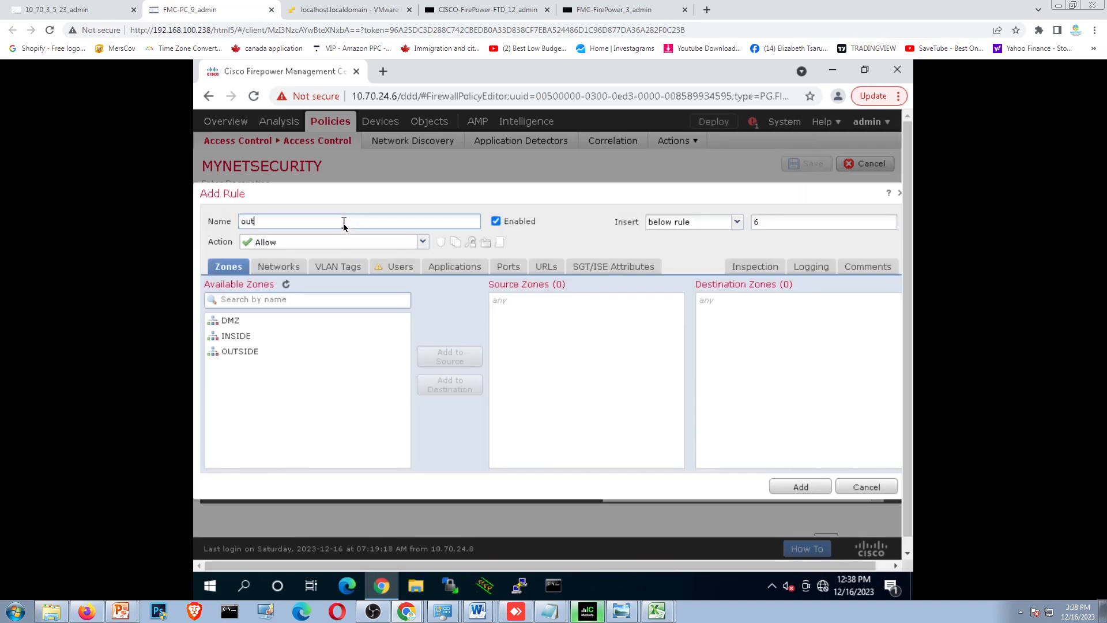
type("O")
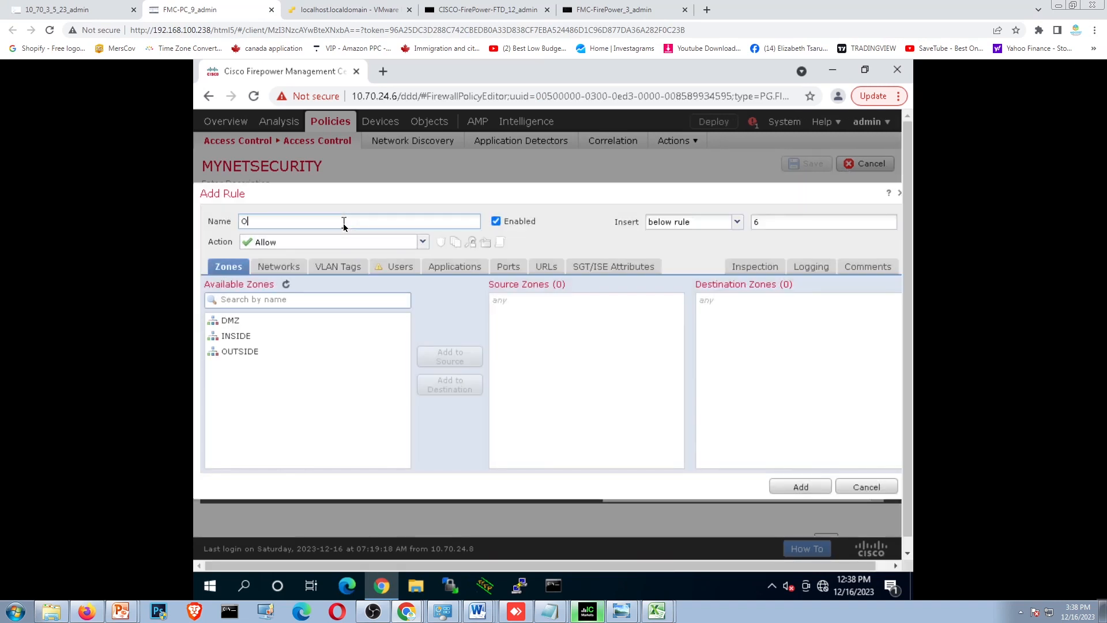
type("UTSIDE-")
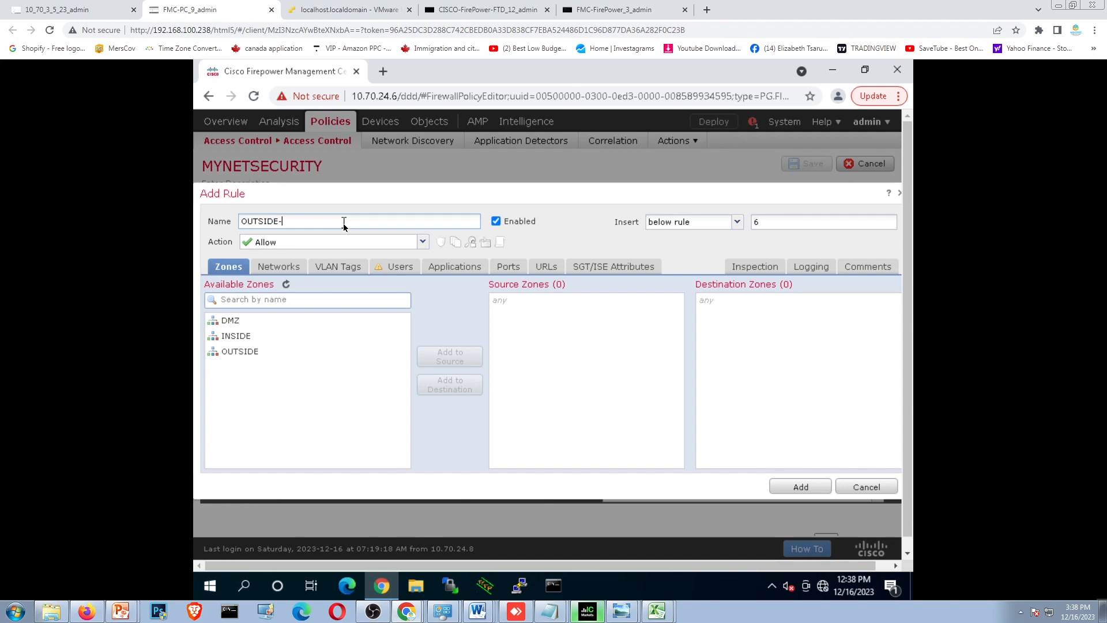
type("TO-")
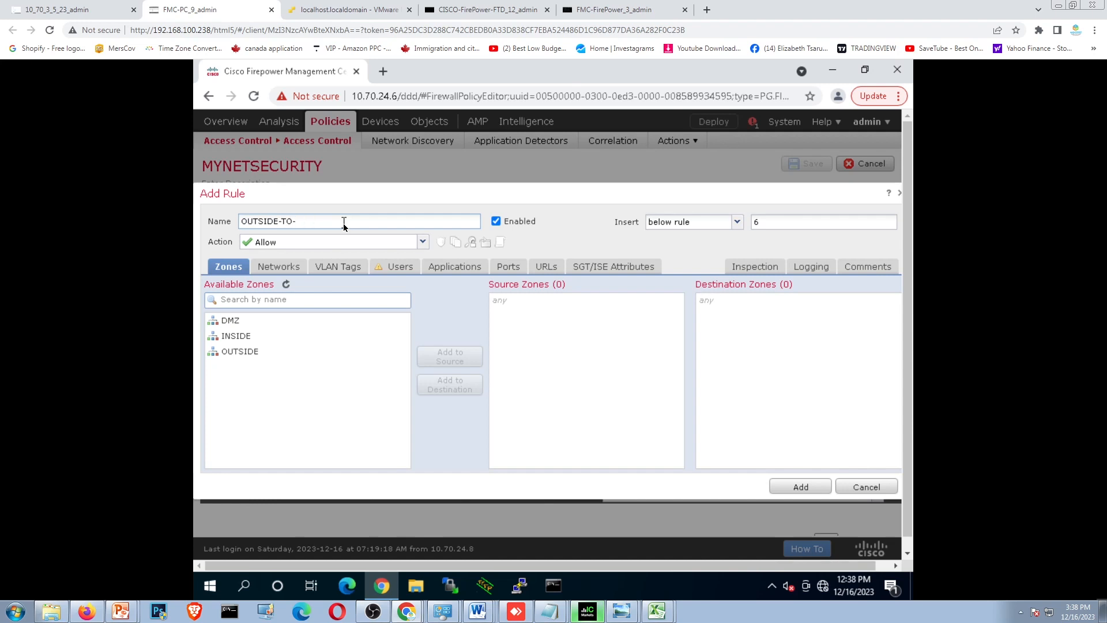
type("FWMGT-VLAN")
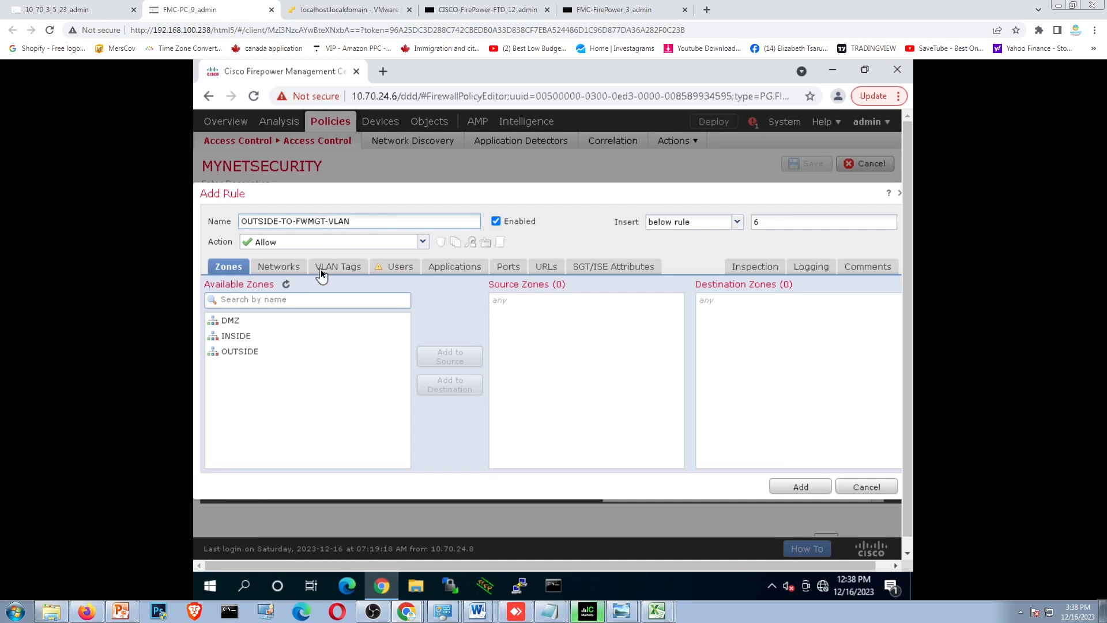
- Add OUTSIDE as the rule's source zone, then cancel the unfinished rule
left_click(239, 351)
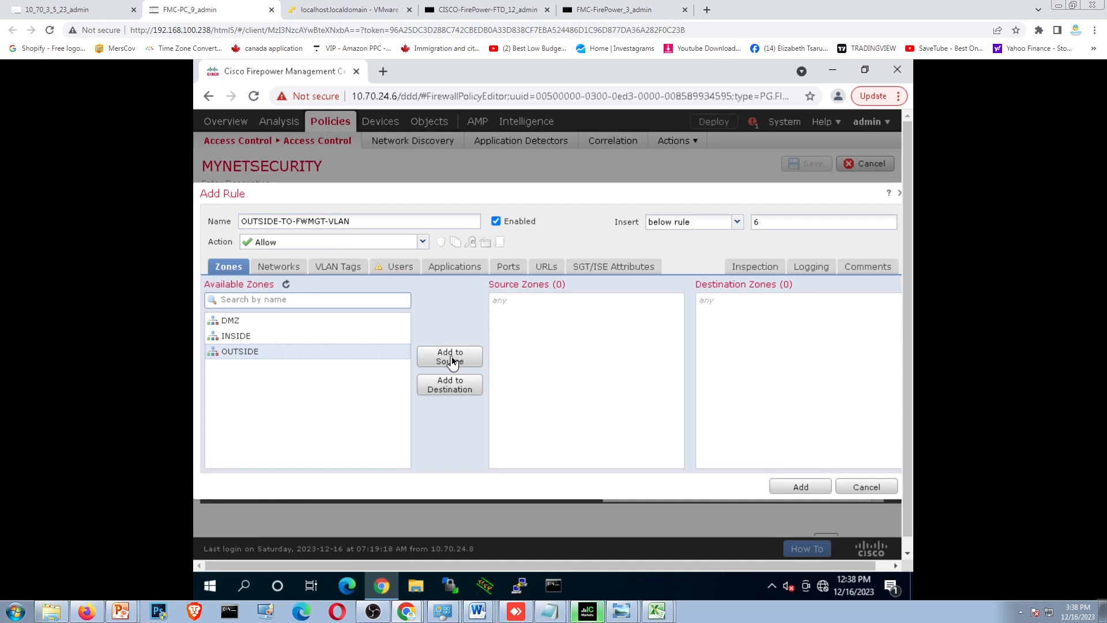
left_click(450, 356)
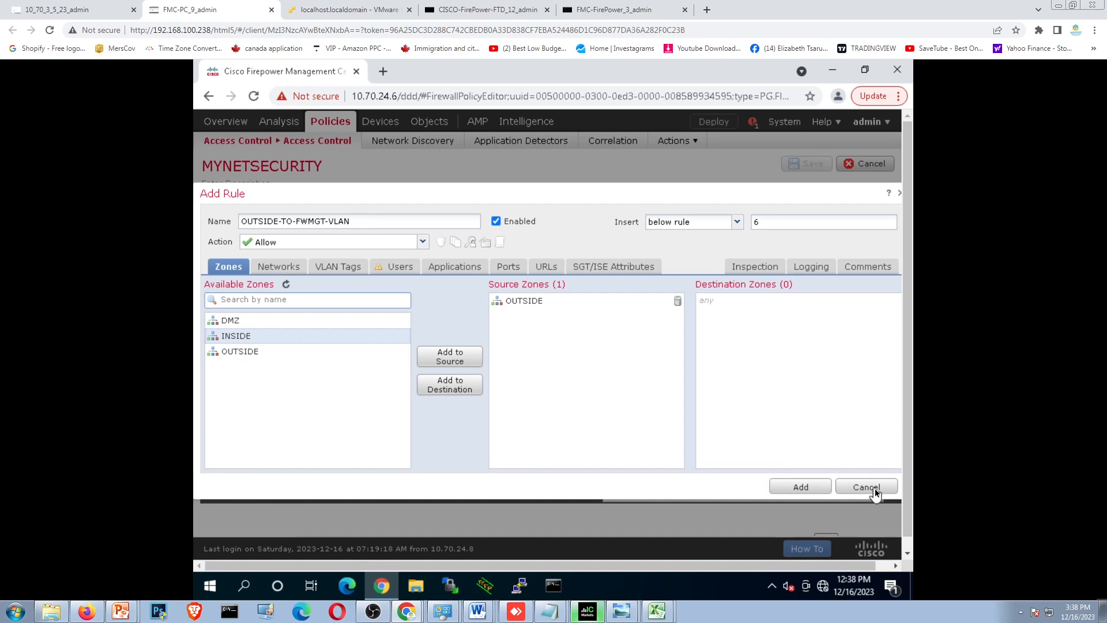
left_click(866, 487)
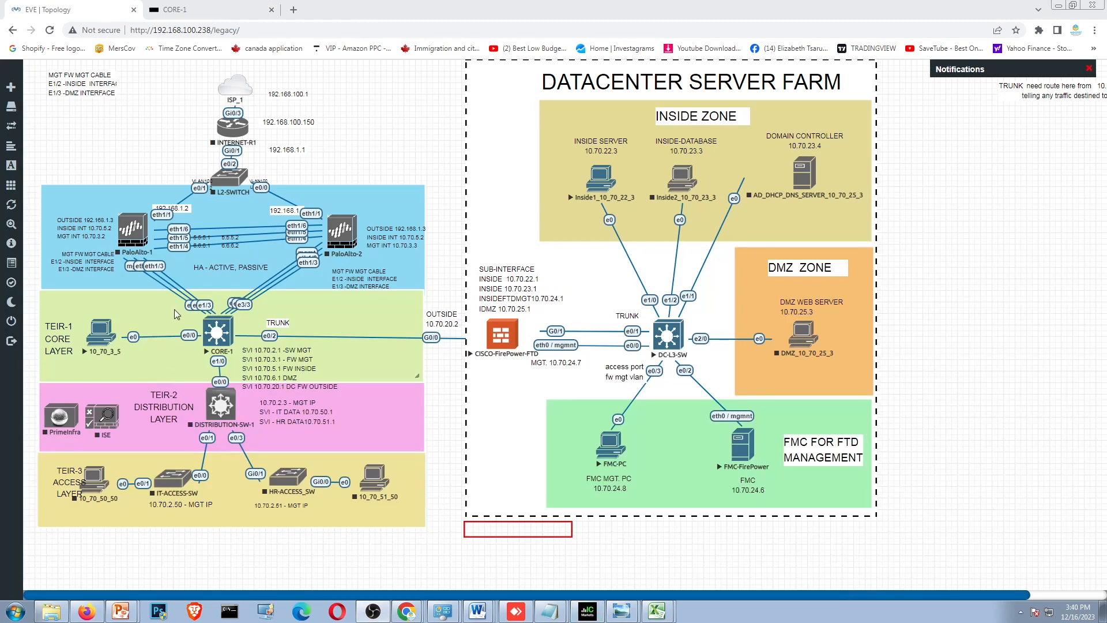
mouse_move(784, 493)
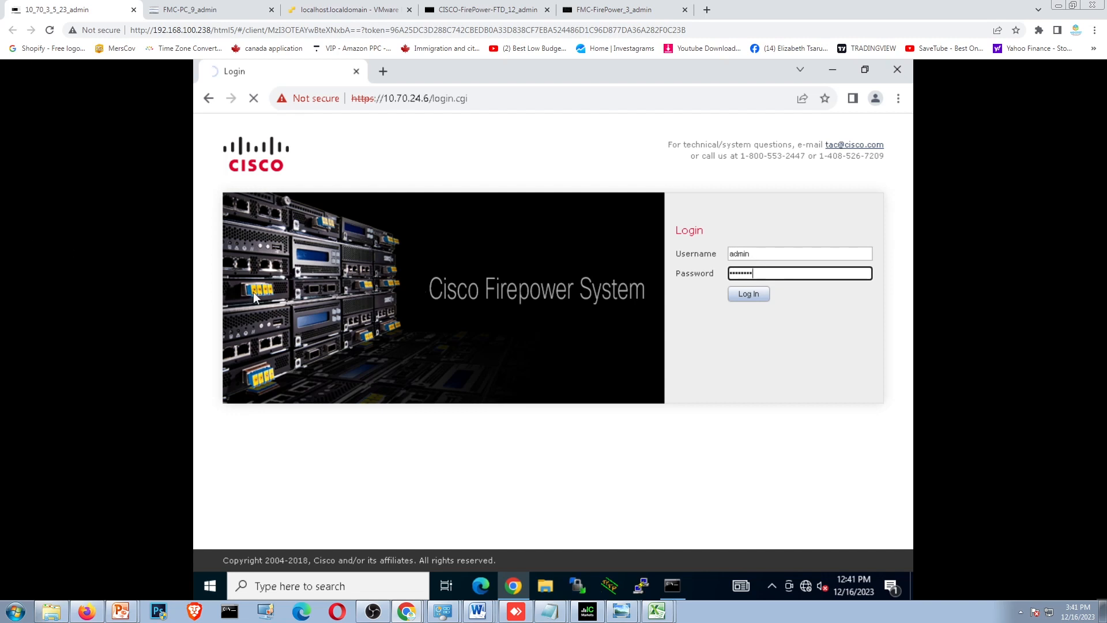
- Log in to FMC as admin, ending the existing session, which yields an authorization error
left_click(747, 293)
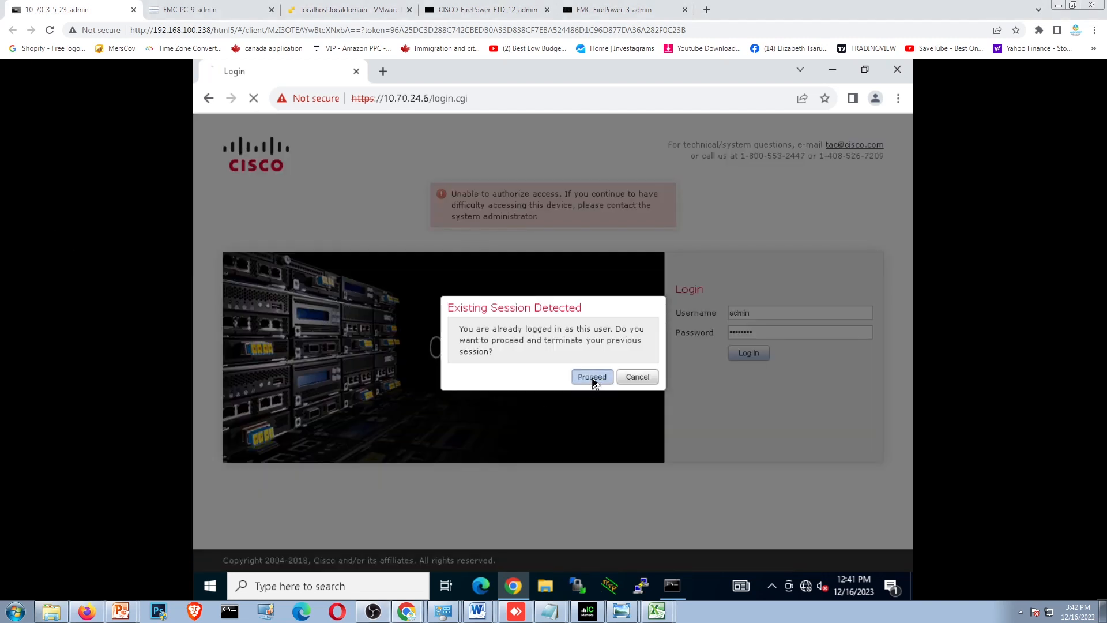
left_click(591, 377)
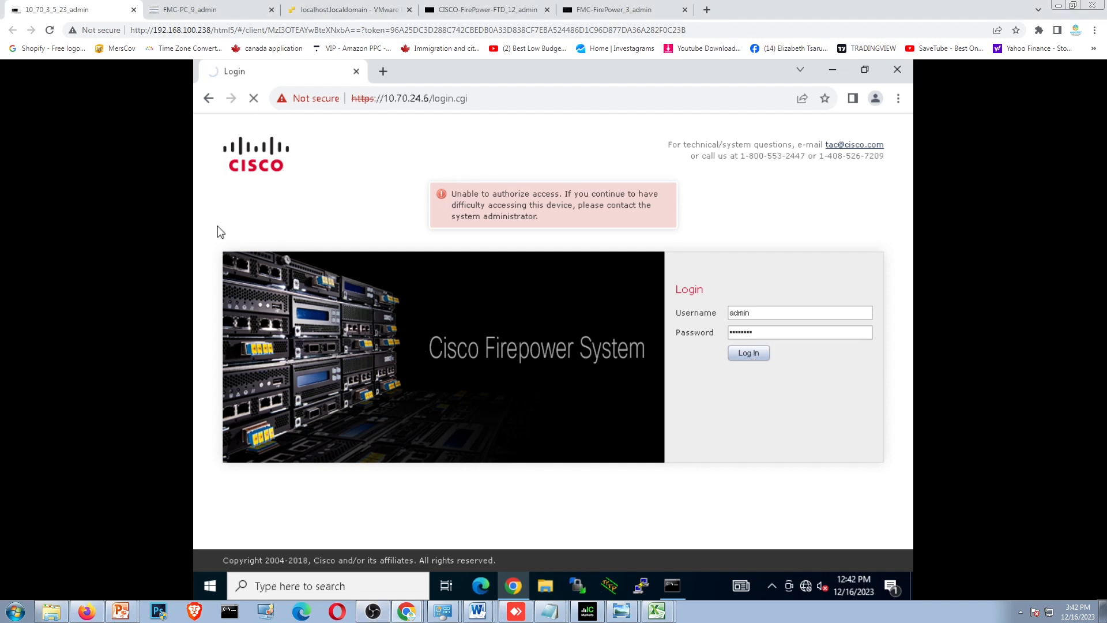
left_click(748, 352)
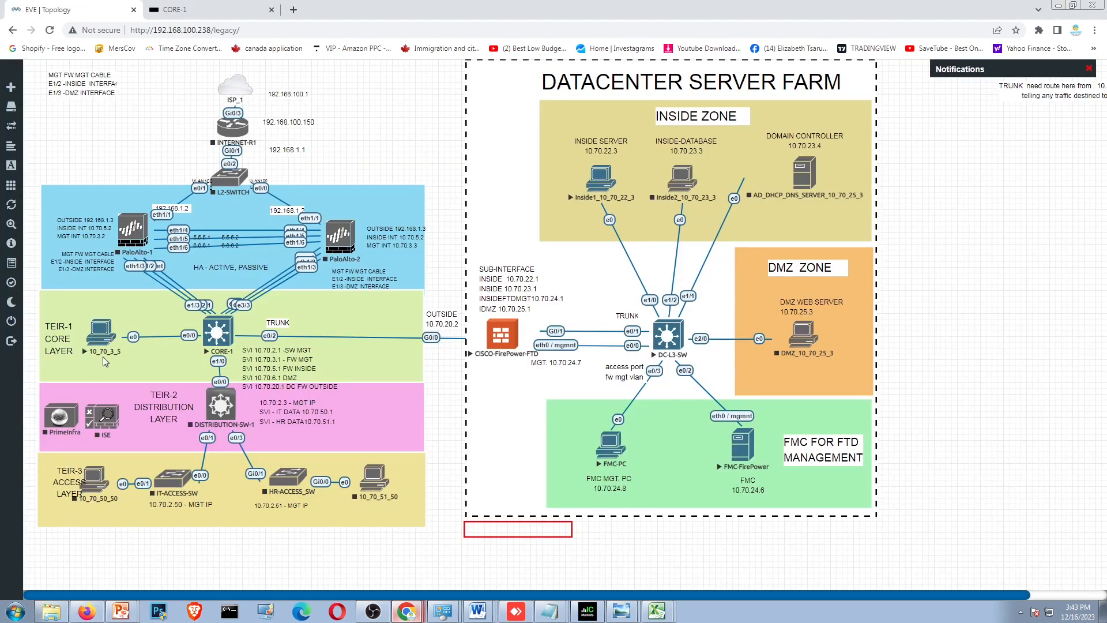
mouse_move(131, 333)
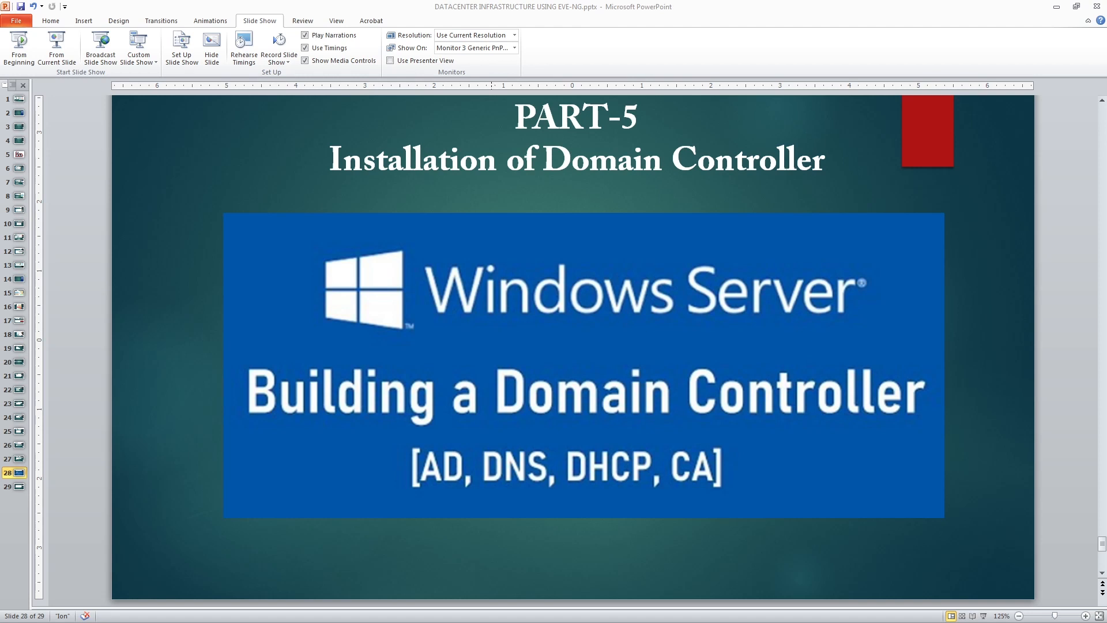
mouse_move(560, 478)
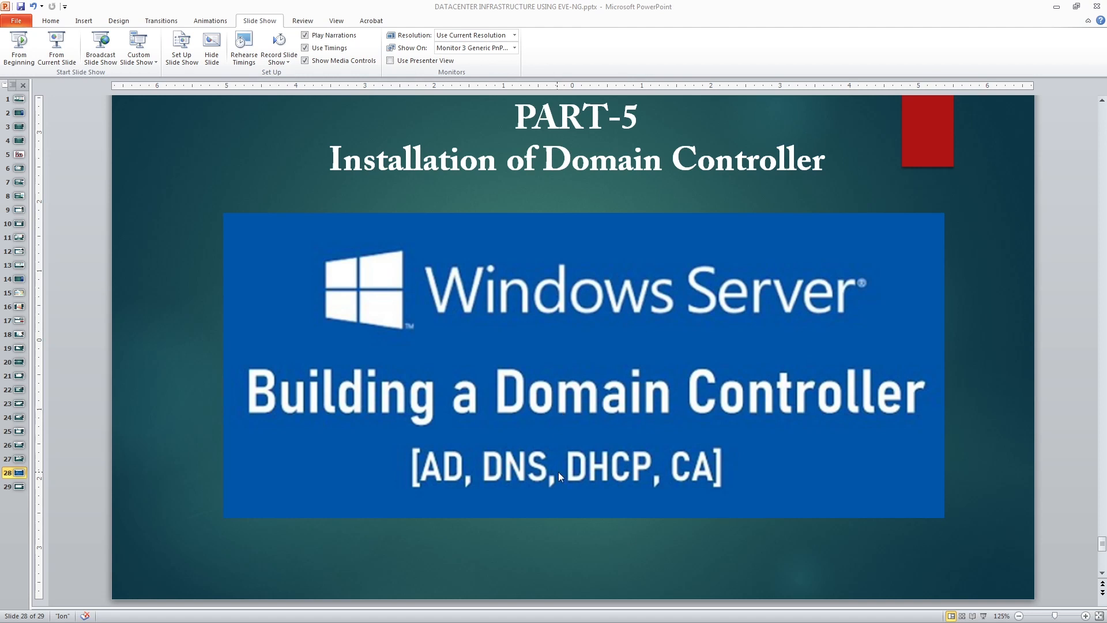